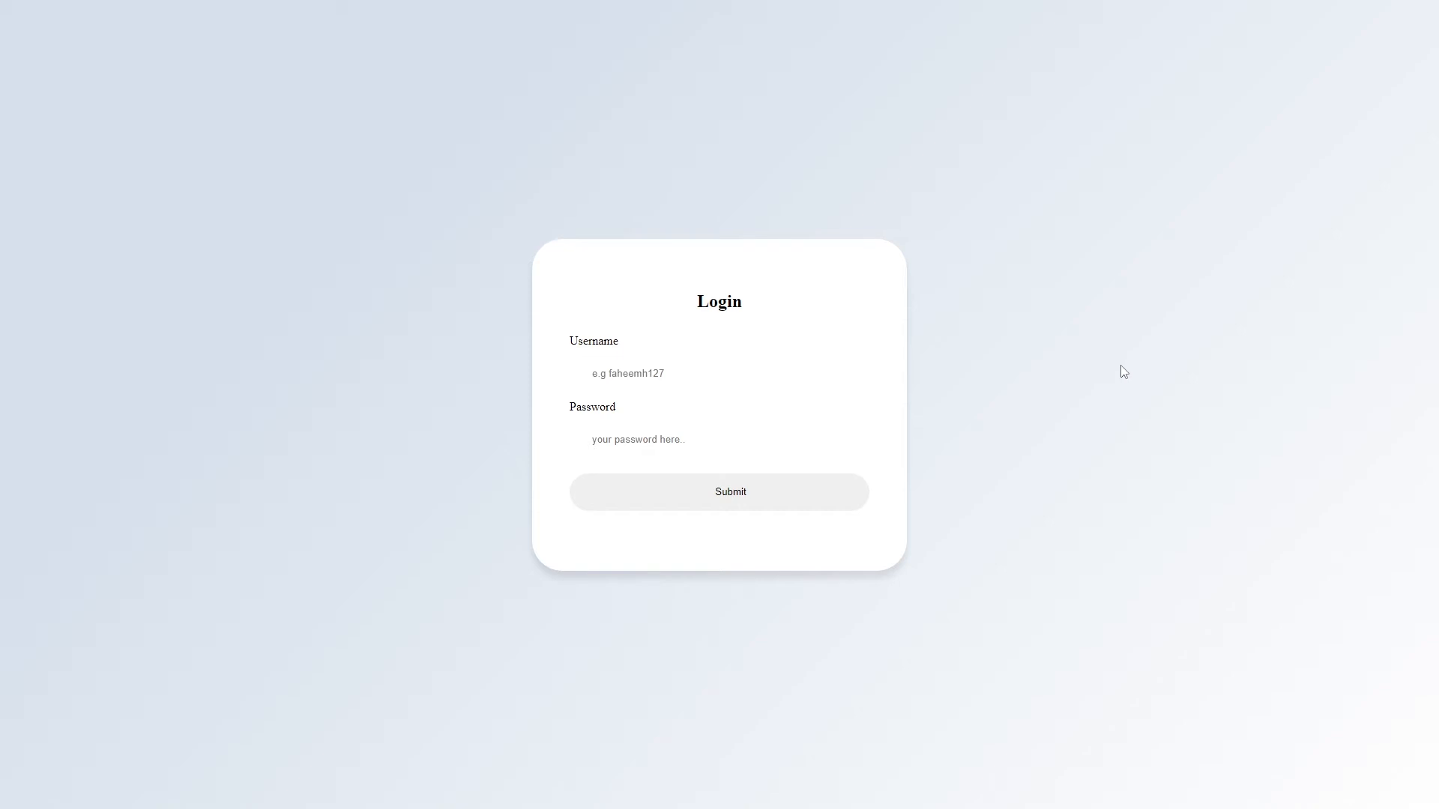
Step: Leave the finished demo and show index.html beside the blank Login Page Tutorial tab
left_click(718, 373)
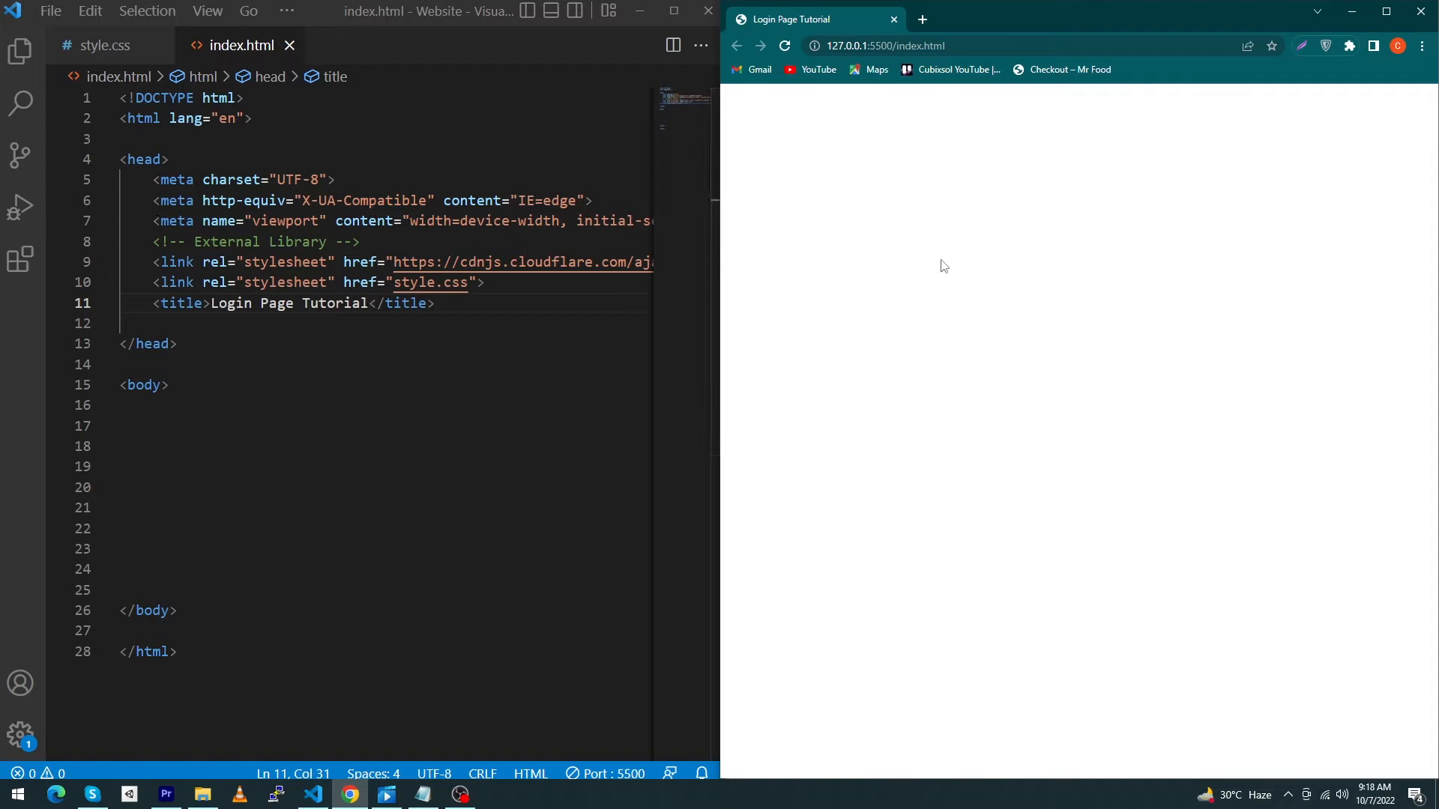
mouse_move(922, 273)
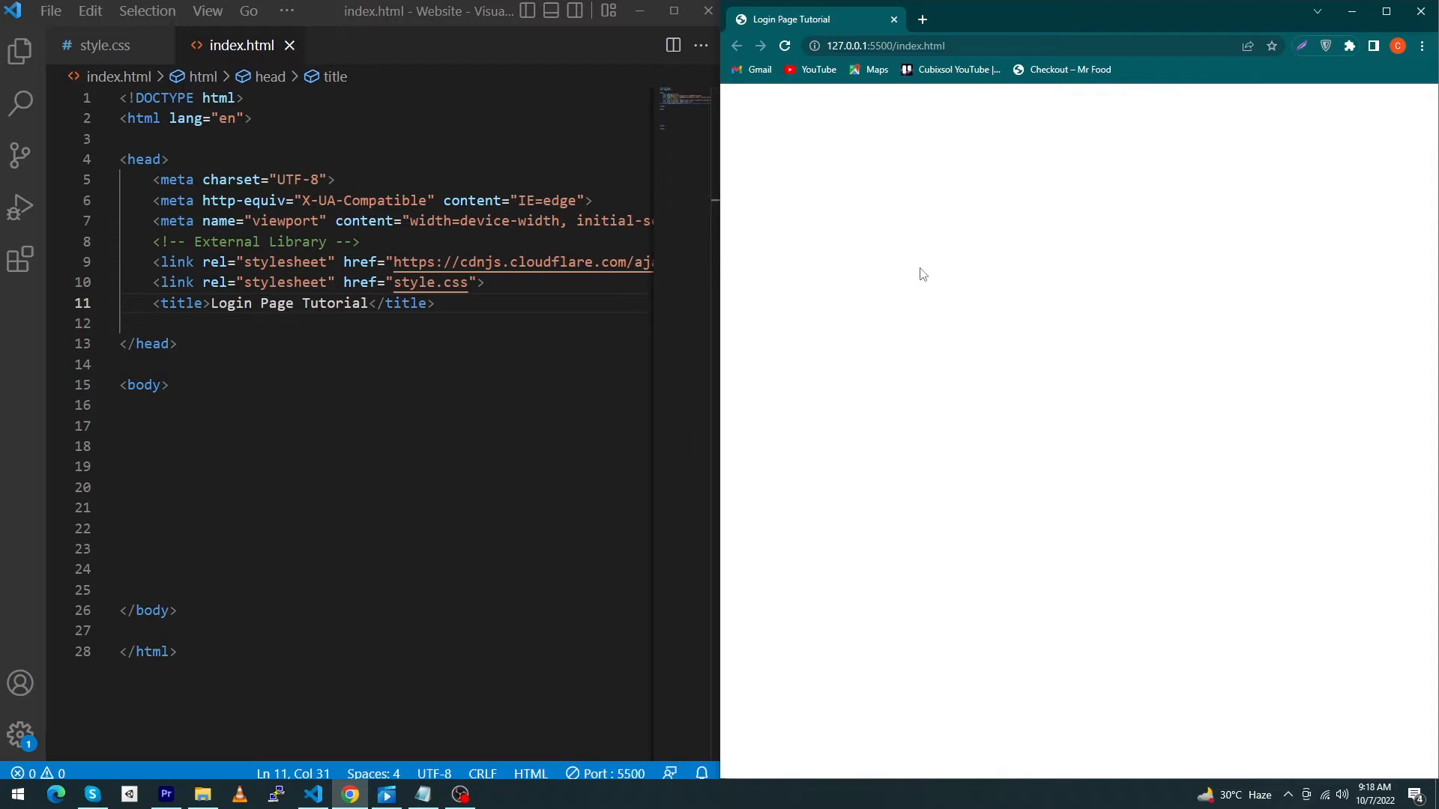
Step: Add div.wrapper with an h2.title 'Login' and a Username label with a placeholder text input
type("div.")
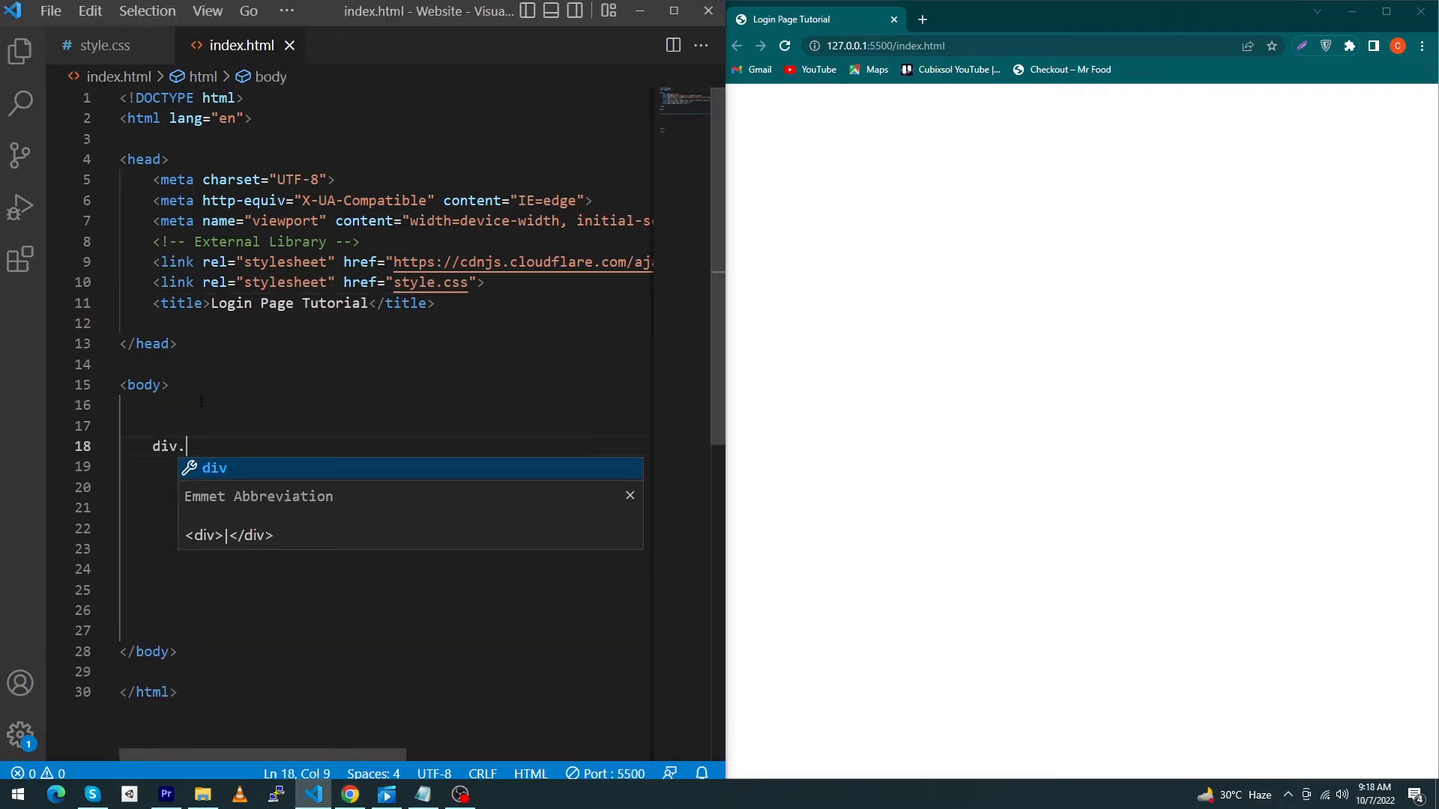
type("wrapper\"></div>")
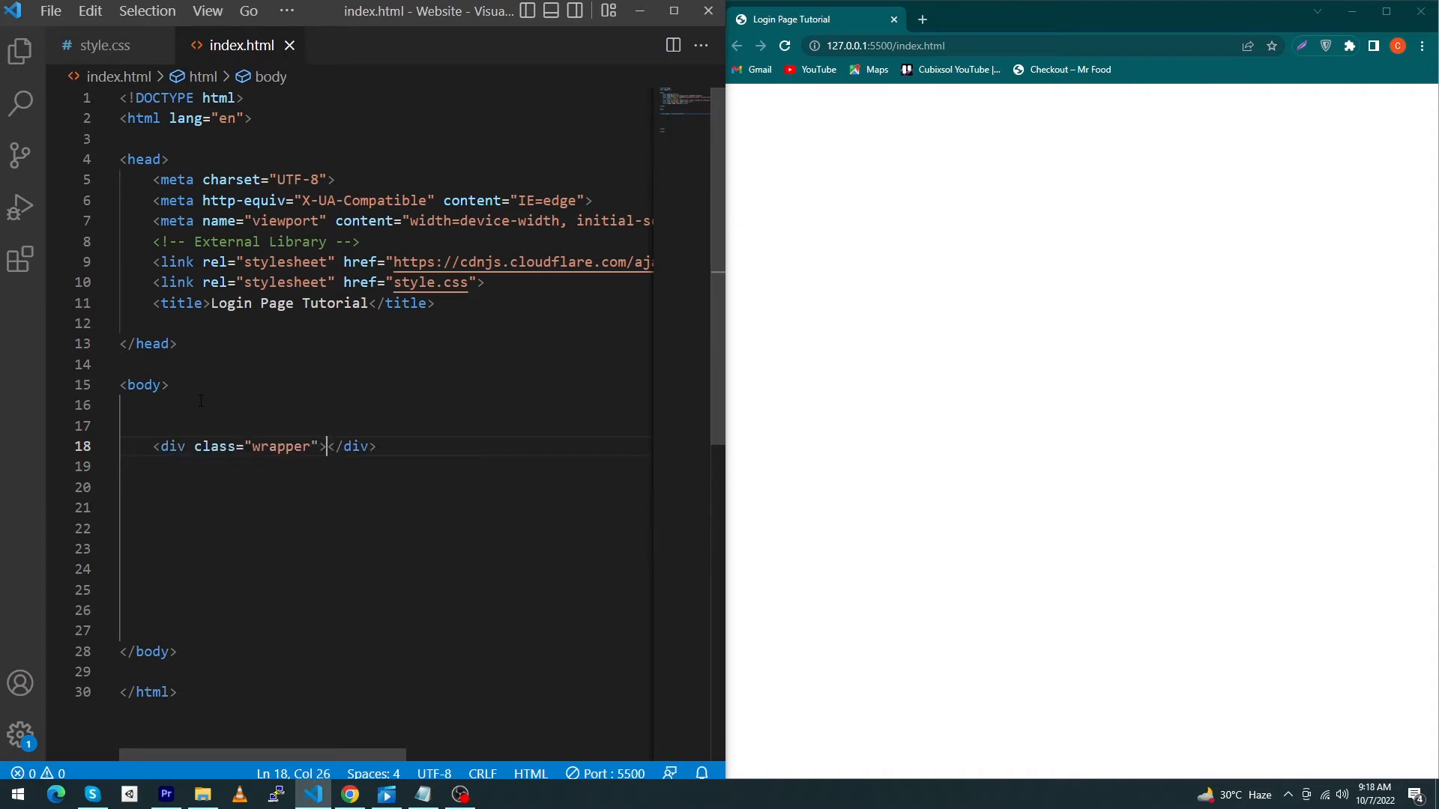
type("<h2 class=\"title\"></h2>")
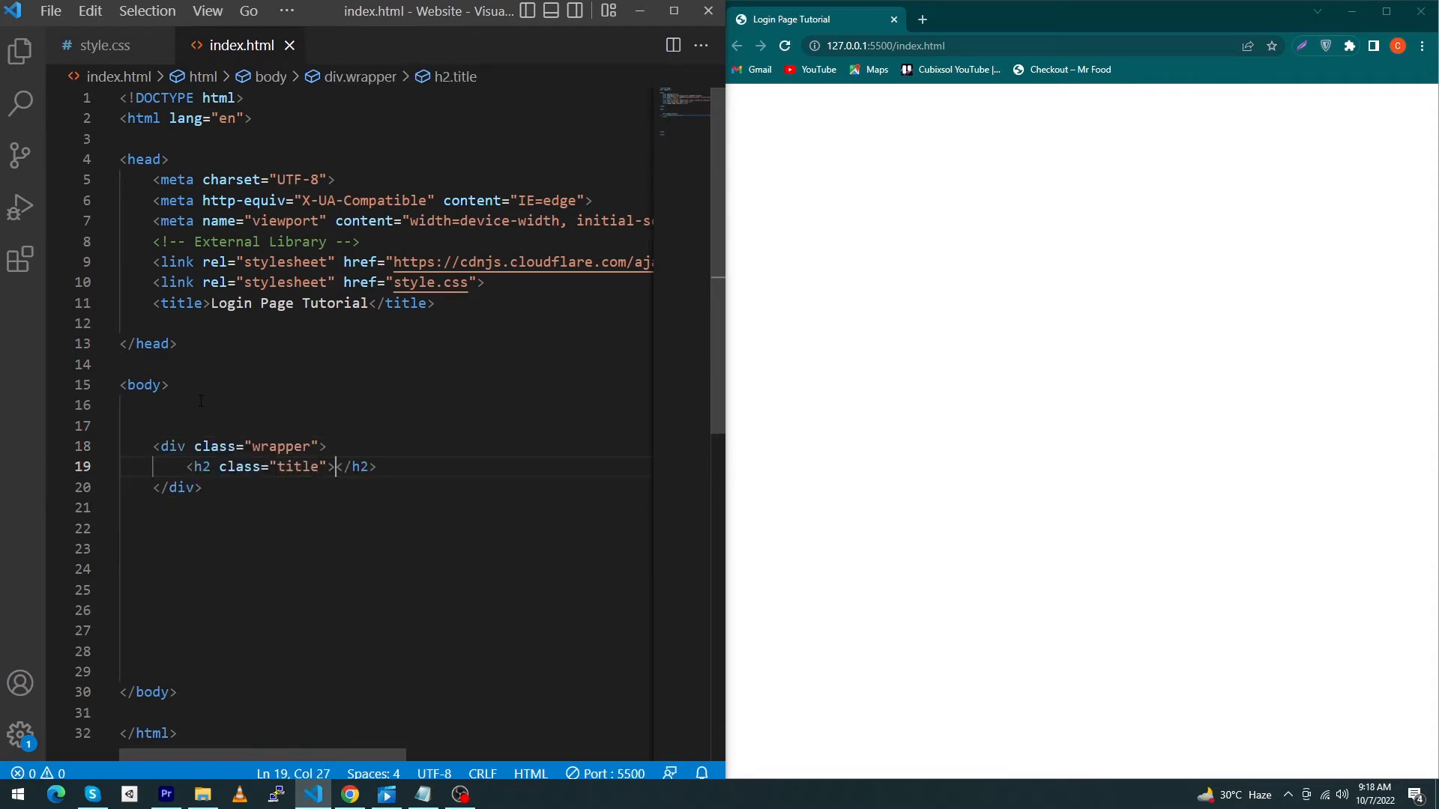
type("Login")
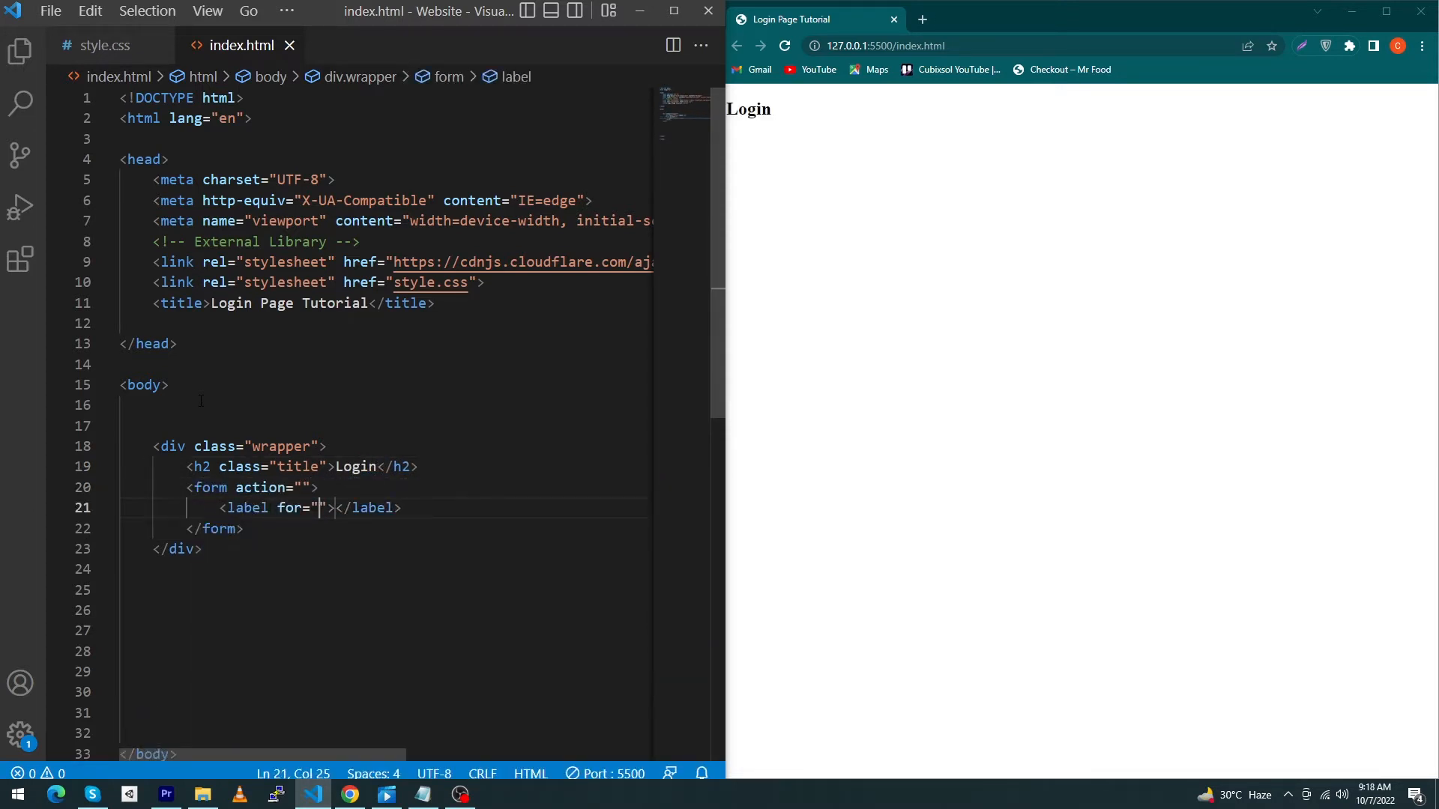
type("Username</label>")
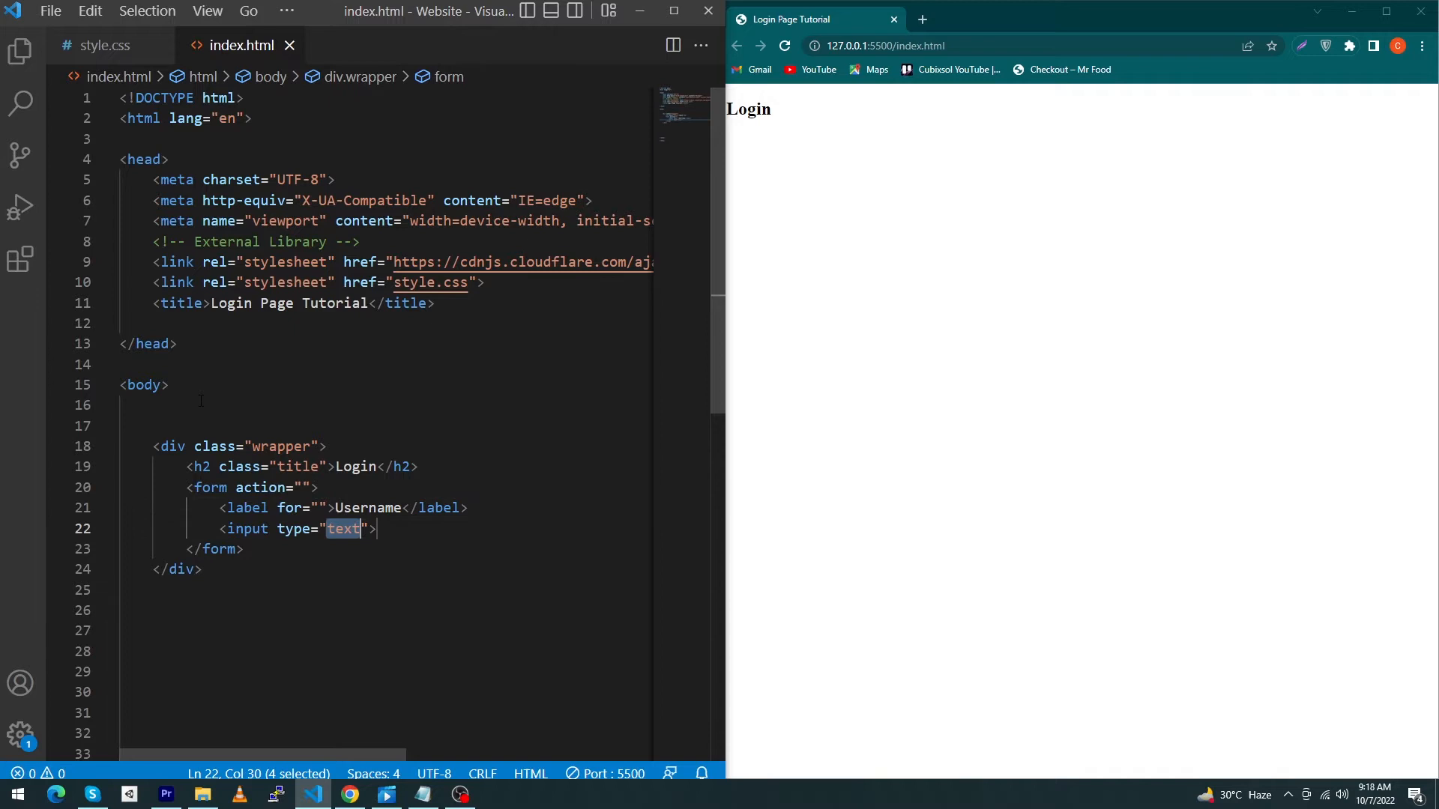
type("pal")
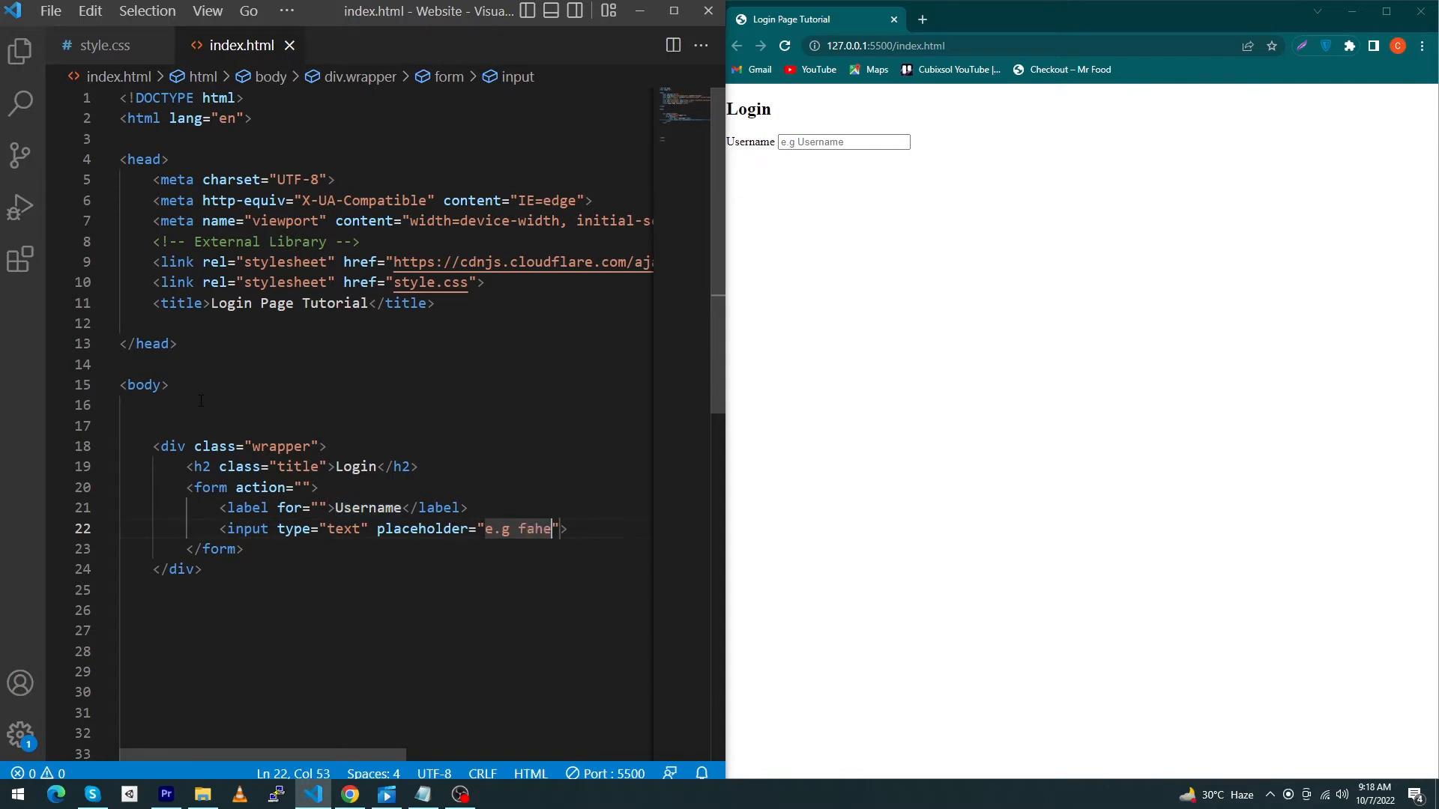
type("emh127")
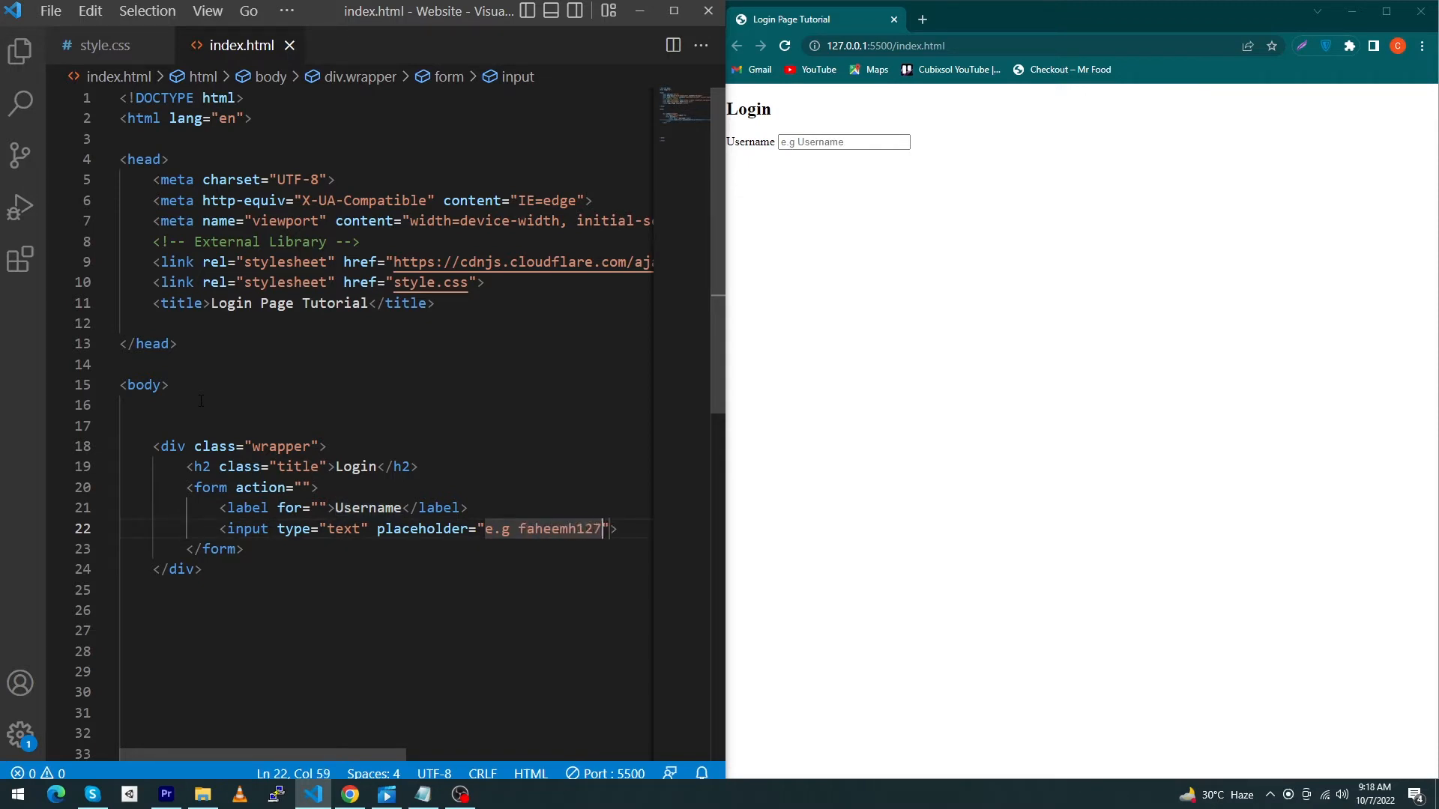
Step: Add a Password label and a password input with a 'your password' placeholder
type("<label for=\"\"></label>")
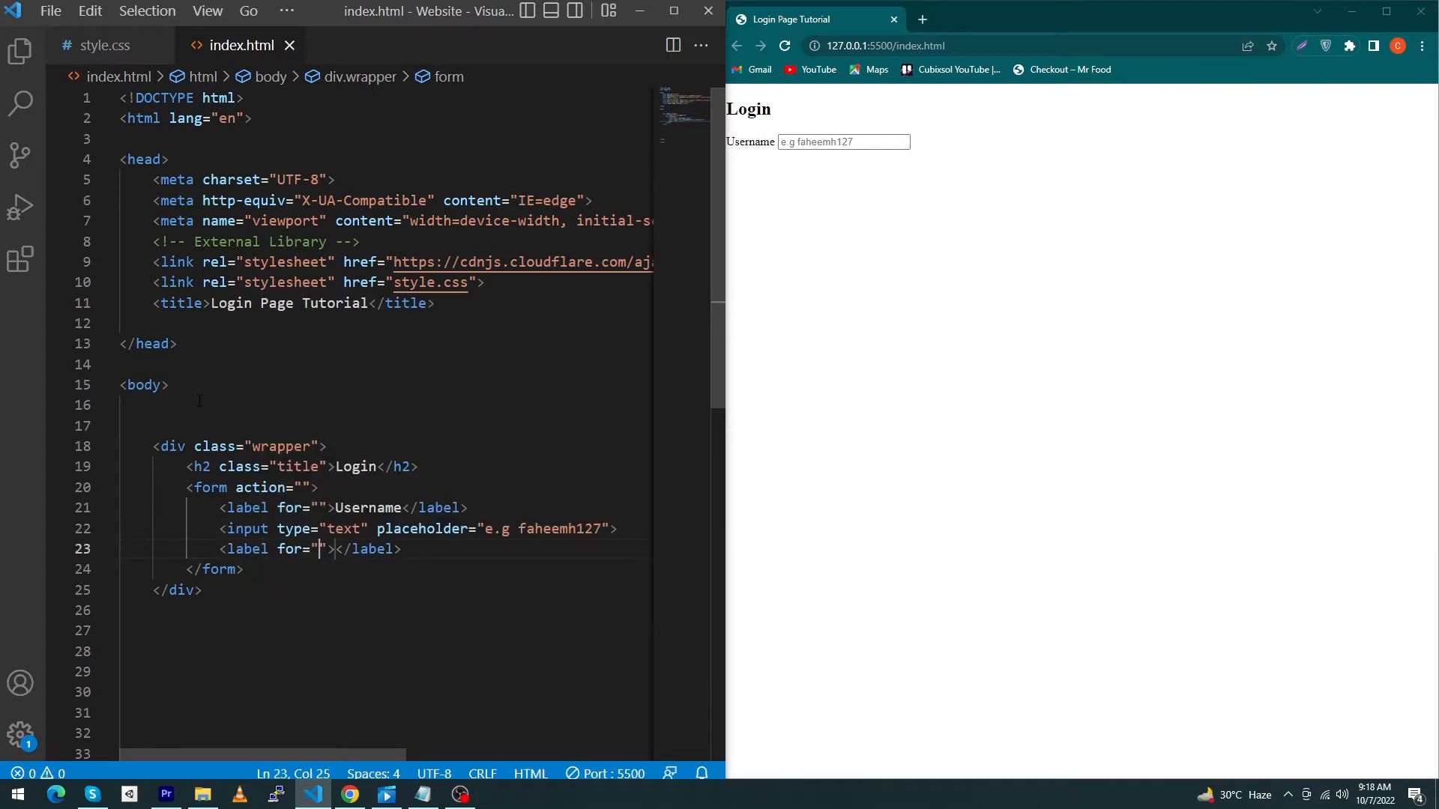
type("Password")
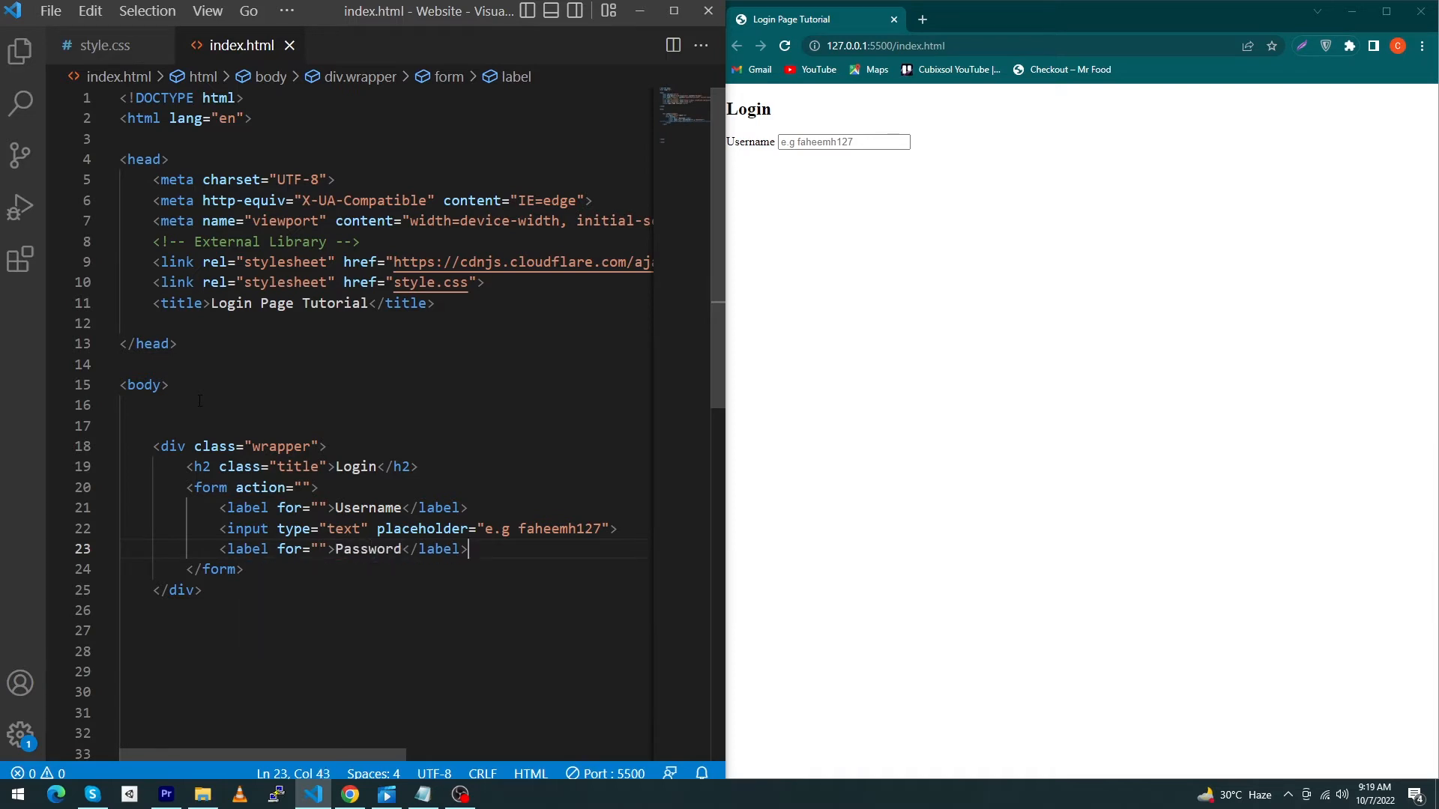
type("<input type=\"pas\">")
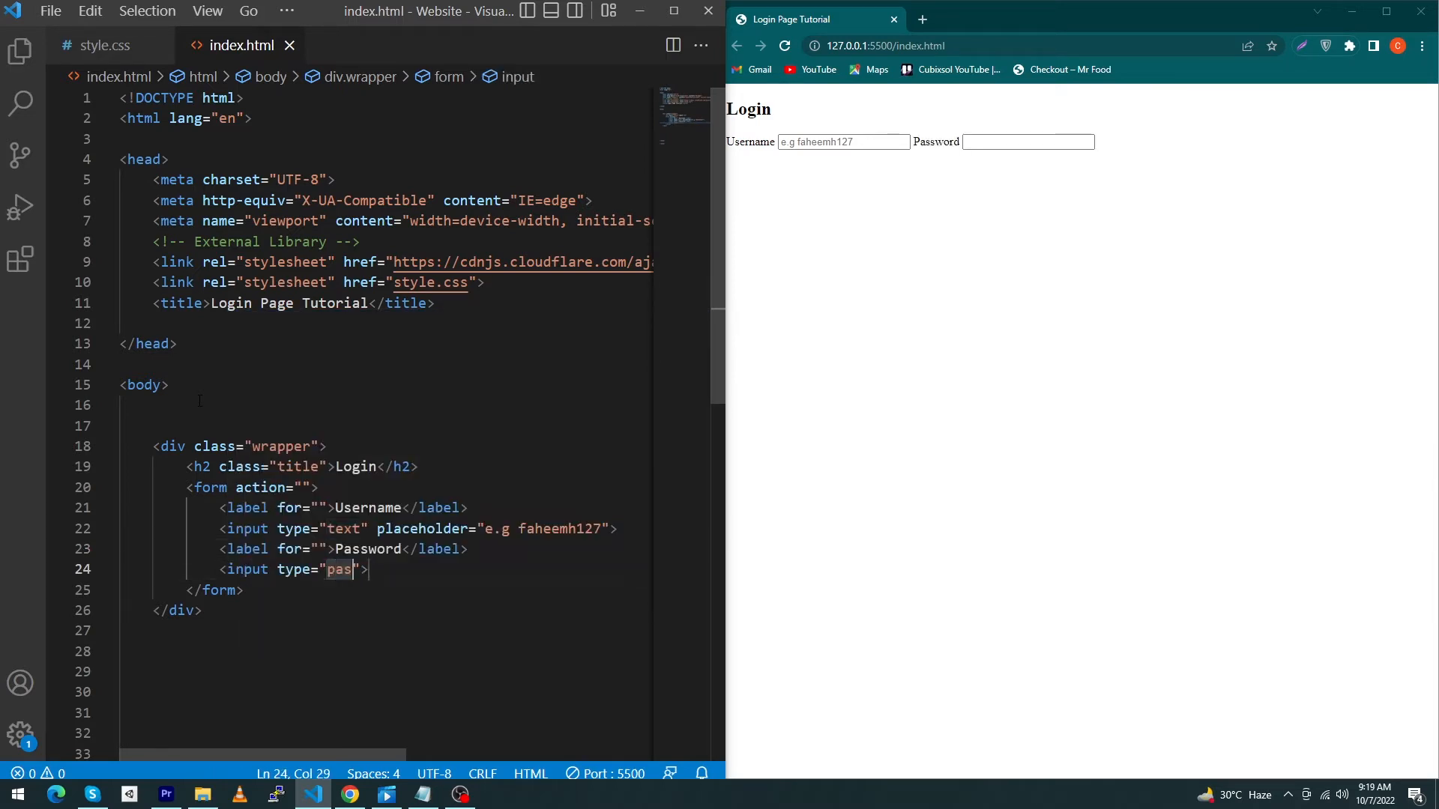
type("sword\" placeholder=\"")
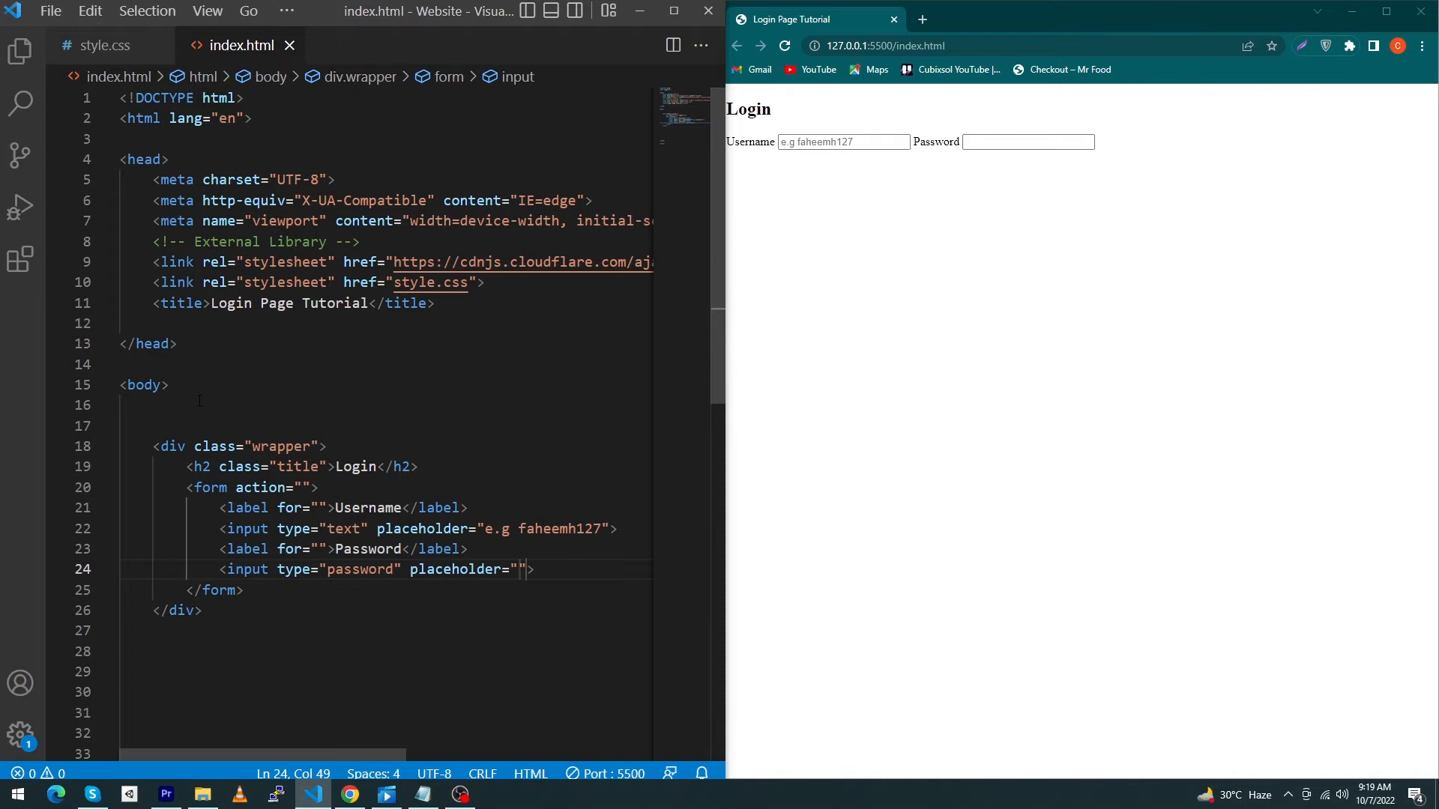
type("your password he")
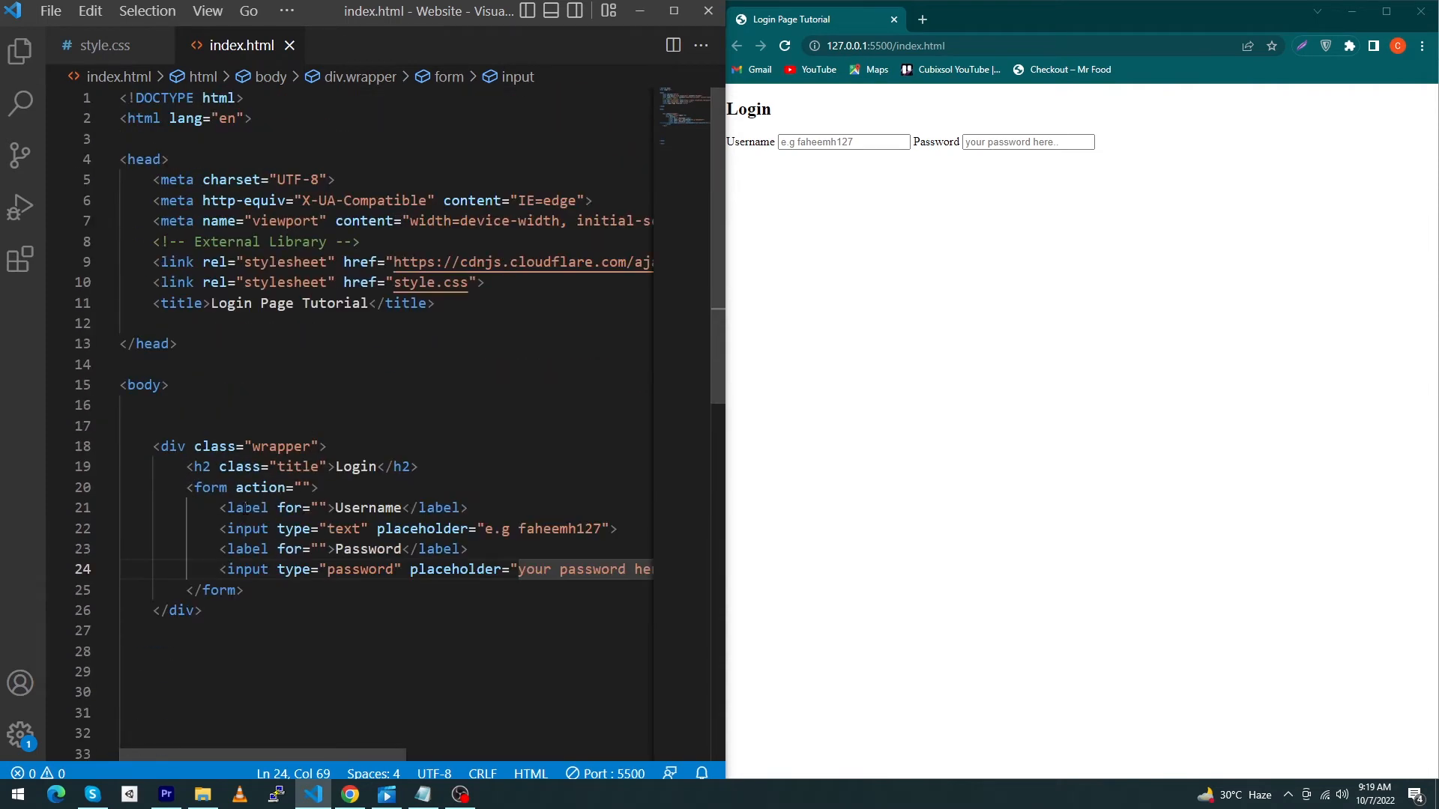
left_click(104, 45)
type("b")
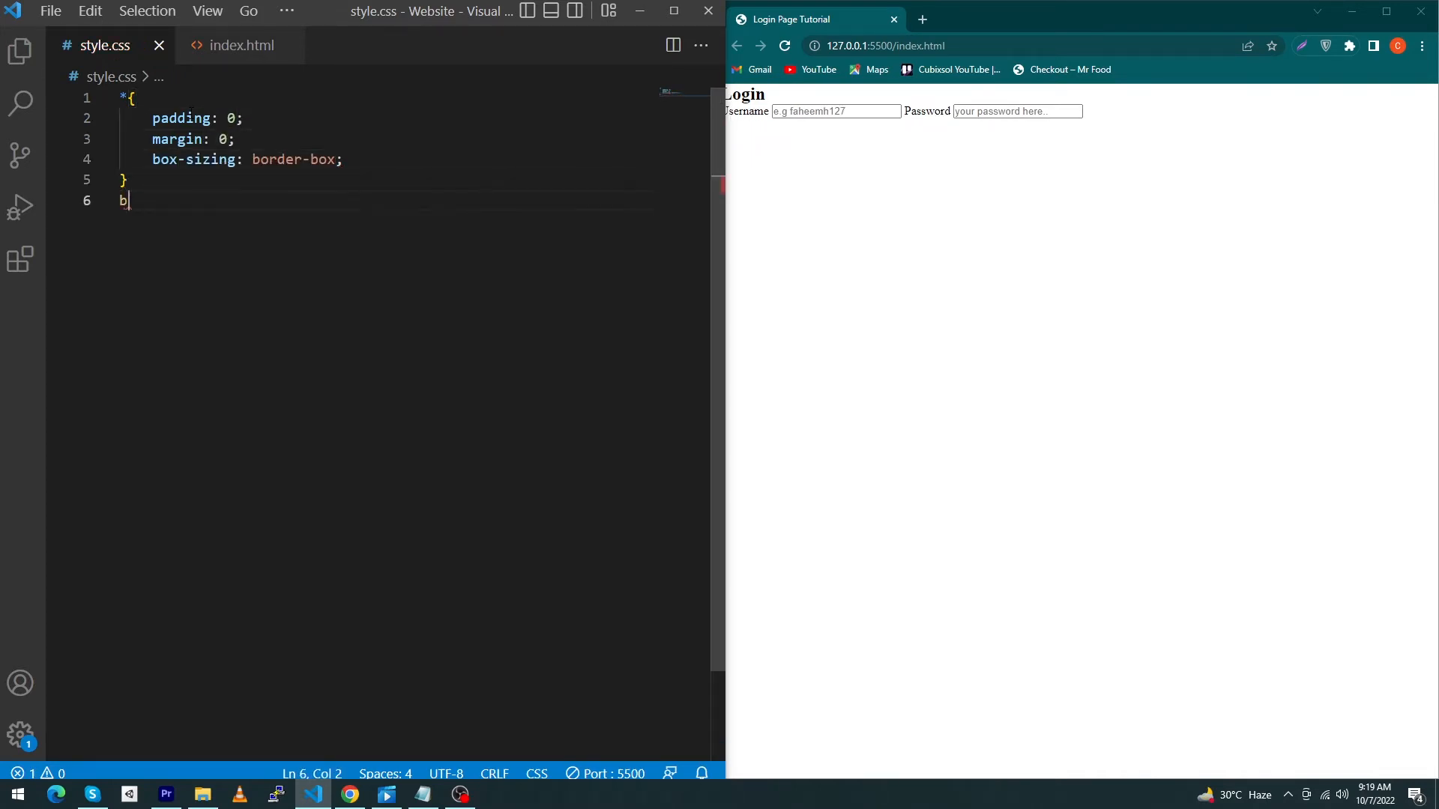
Step: Give body a background linear-gradient(315deg, #ffffff 0%, #d7e1ec 74%)
type("ody{")
type("background-color: ;")
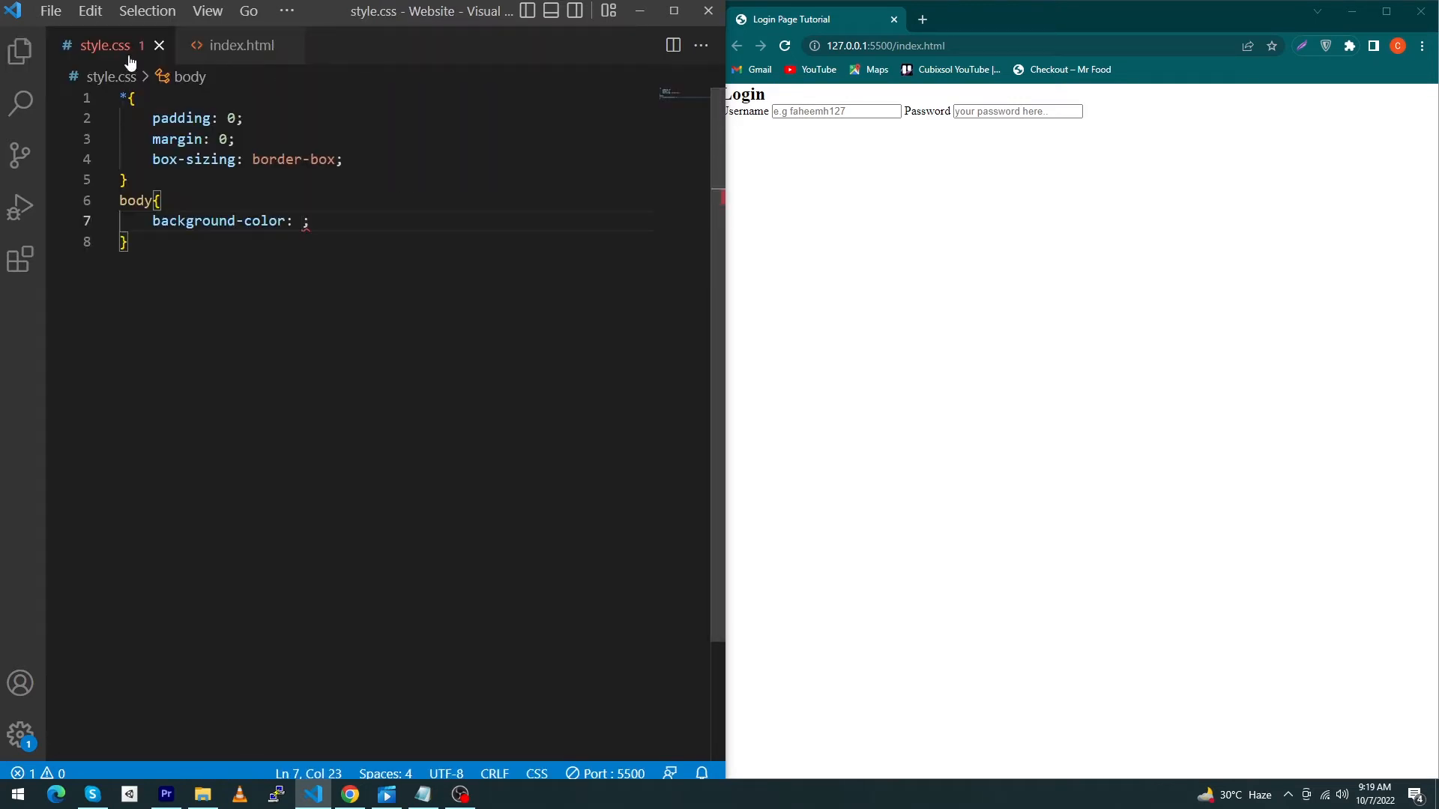
type("linear-gradident")
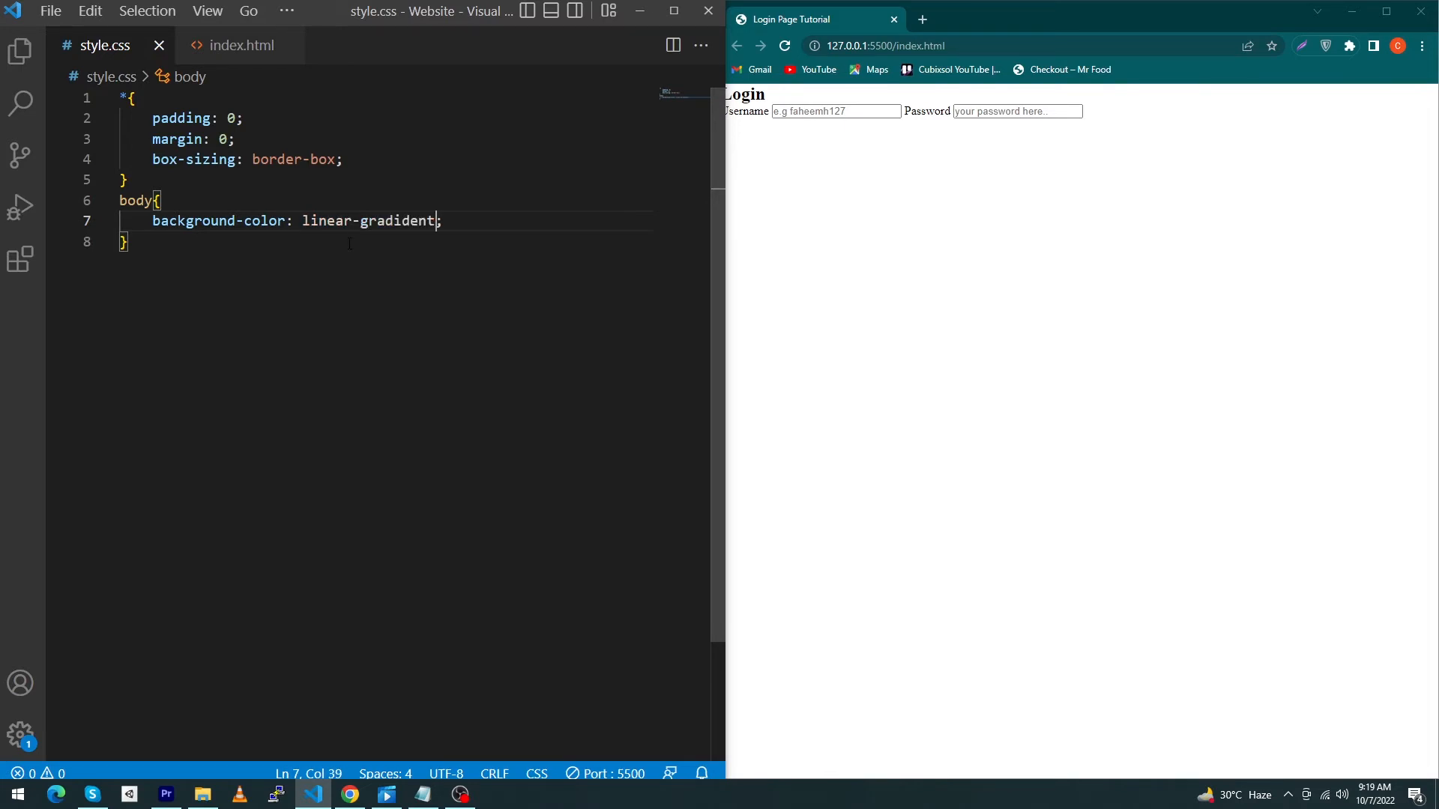
key("Backspace")
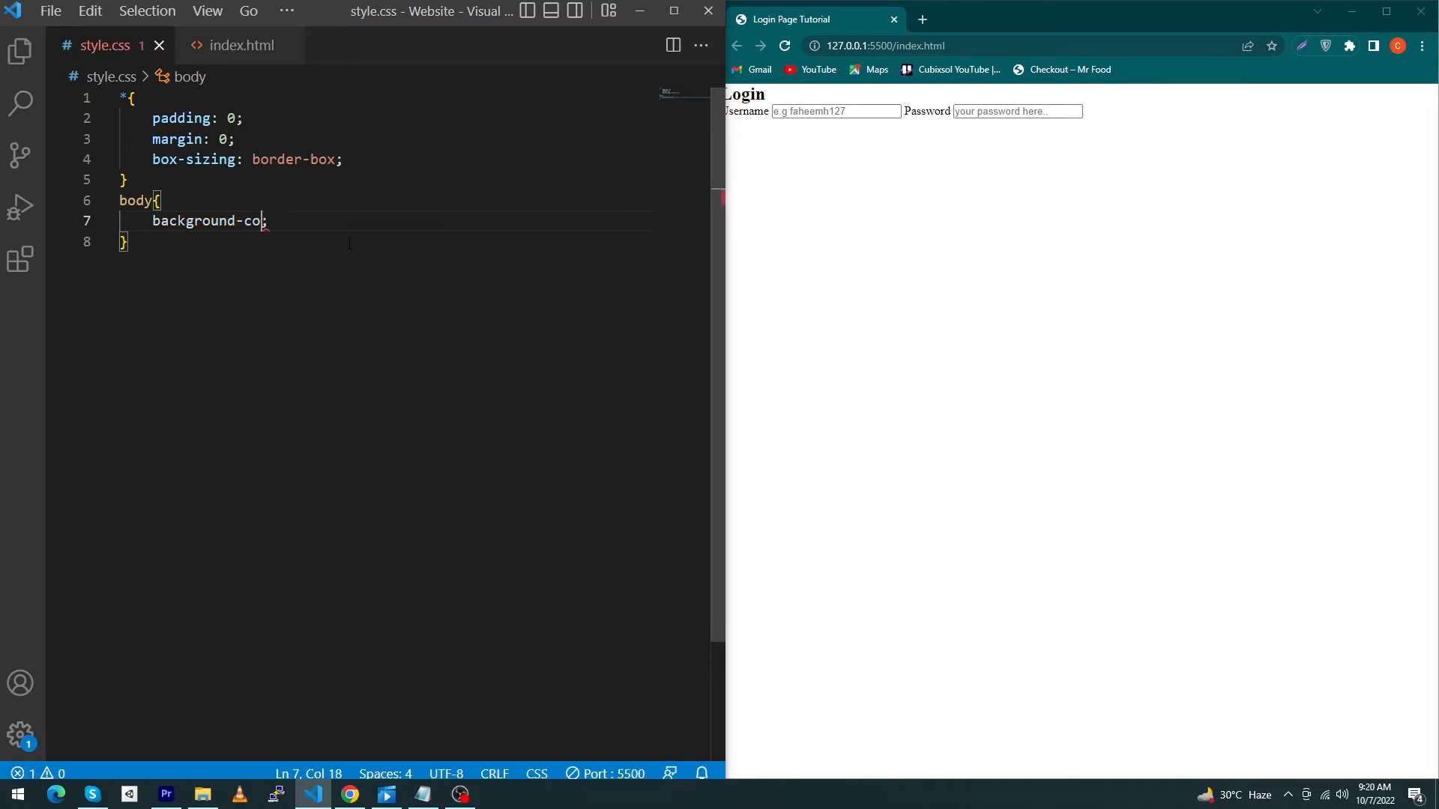
type("background: linear")
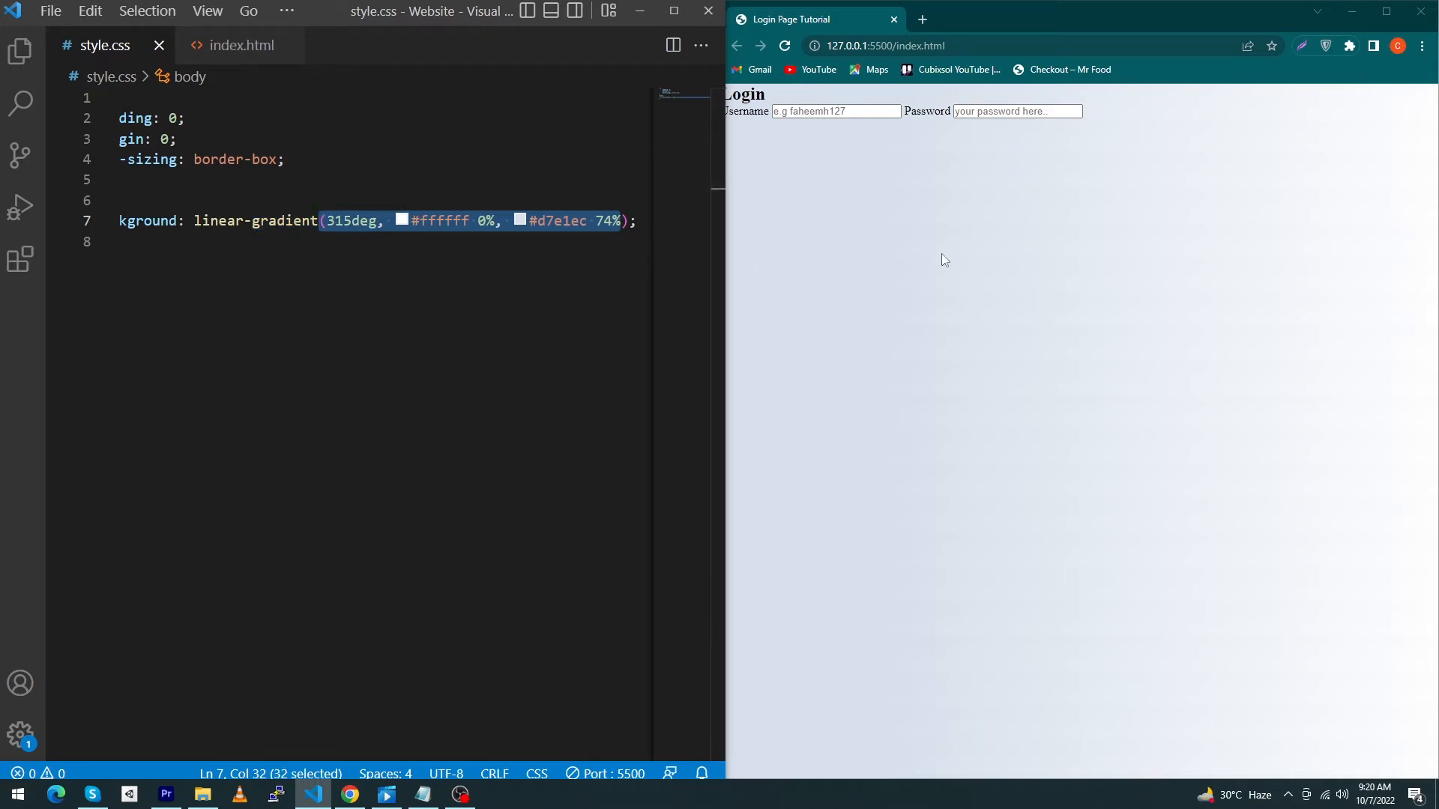
mouse_move(715, 418)
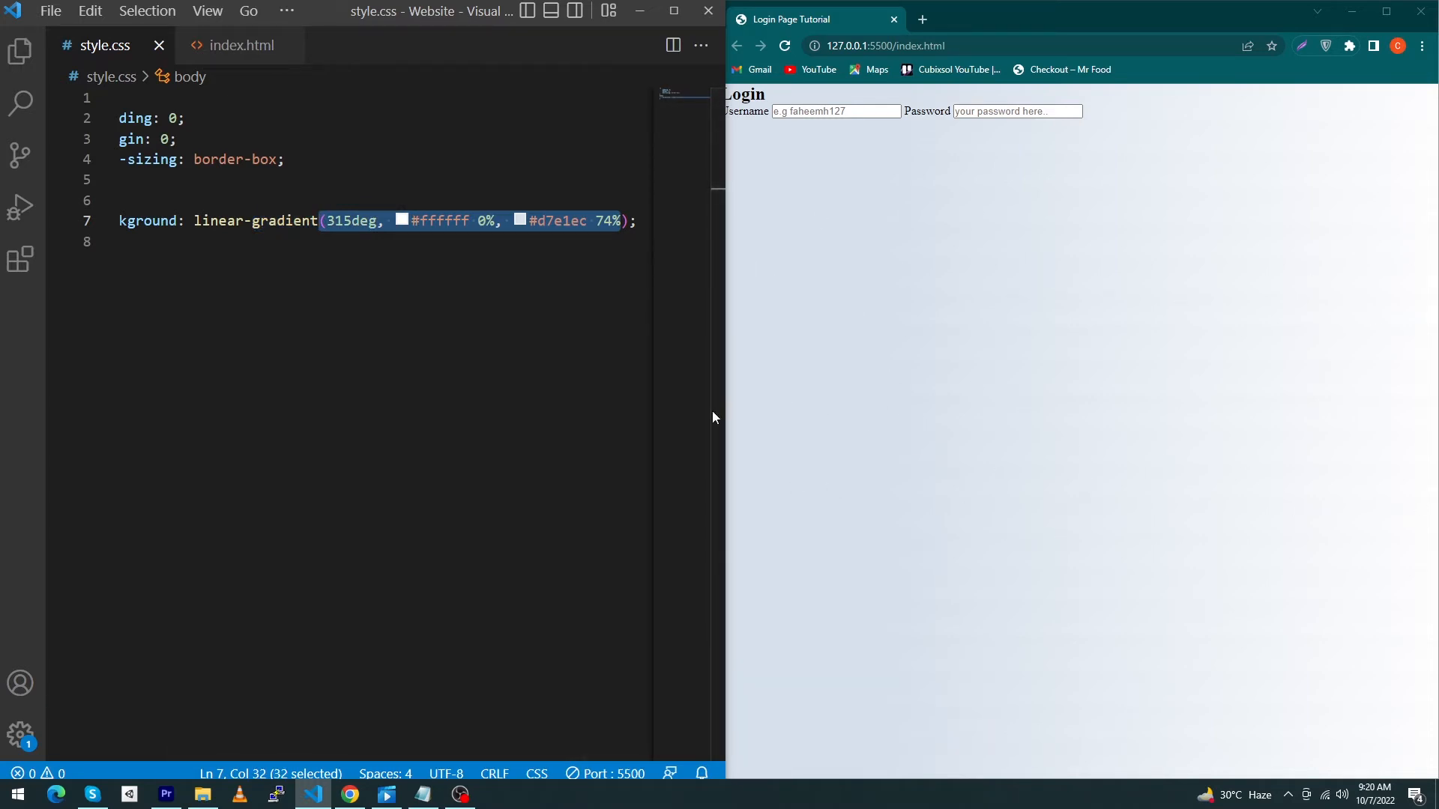
Step: Center body content with display flex, align-items center and min-height 100vh
type("display: flex;")
type("justify-content: center;")
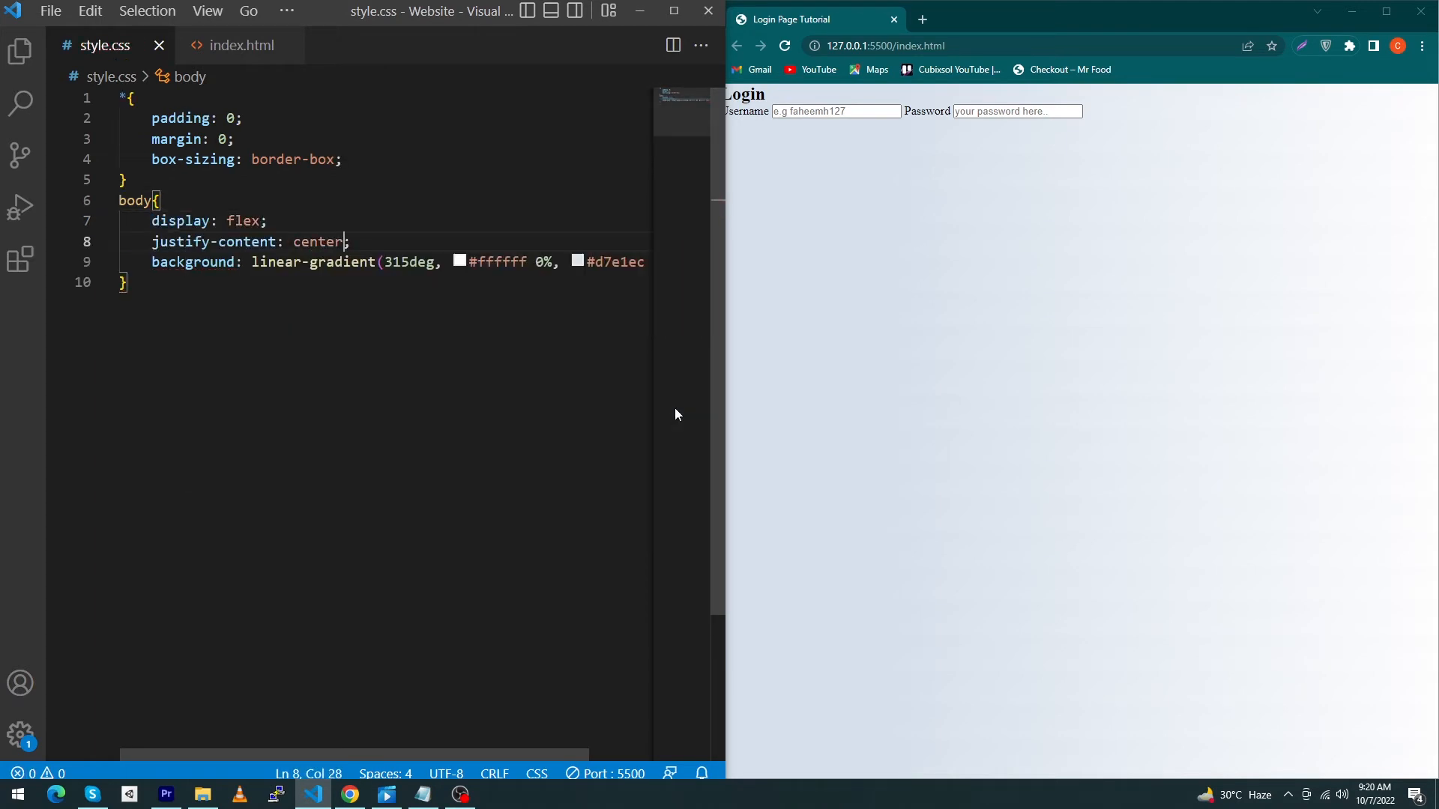
type("align-items: center;")
type("min-height: 100;")
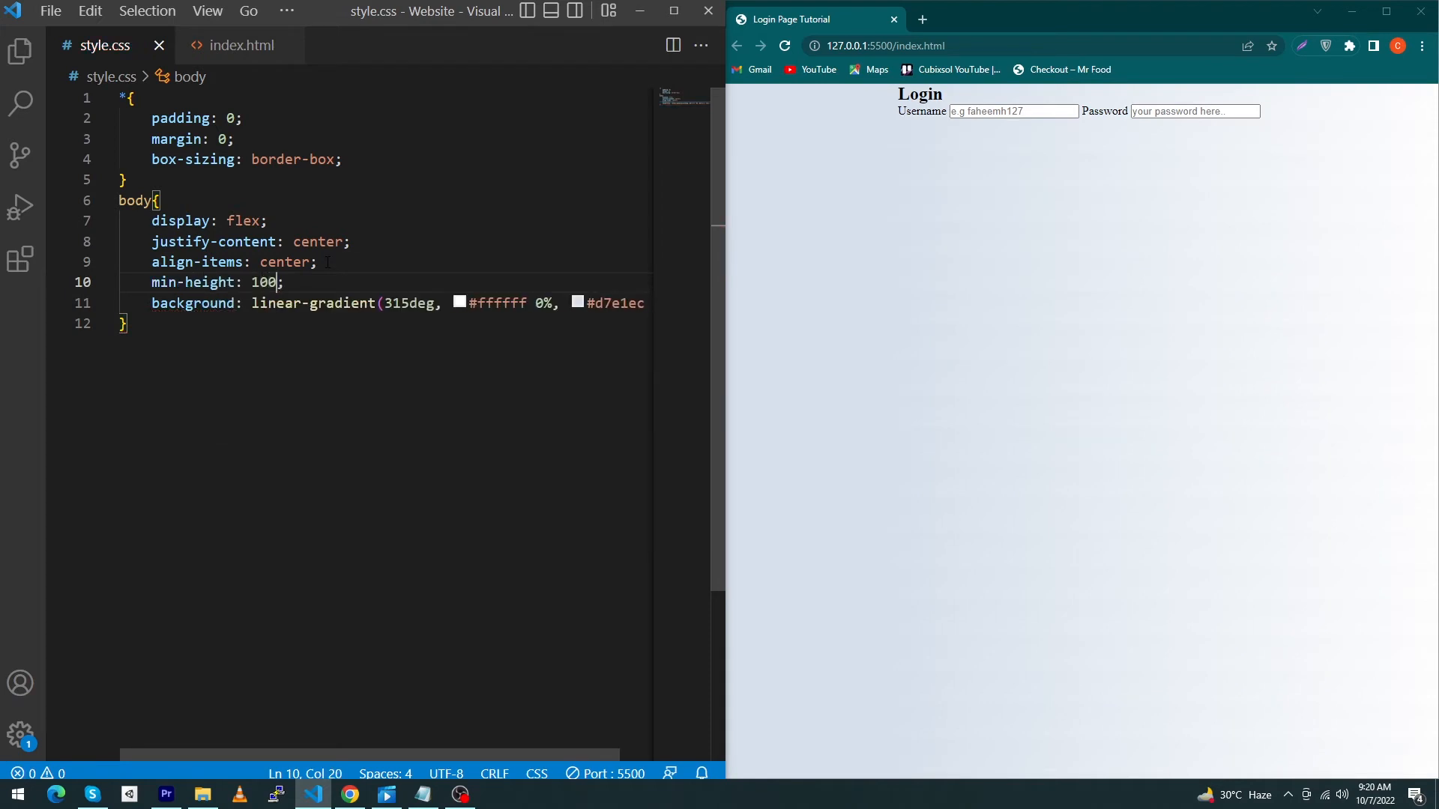
type("vh")
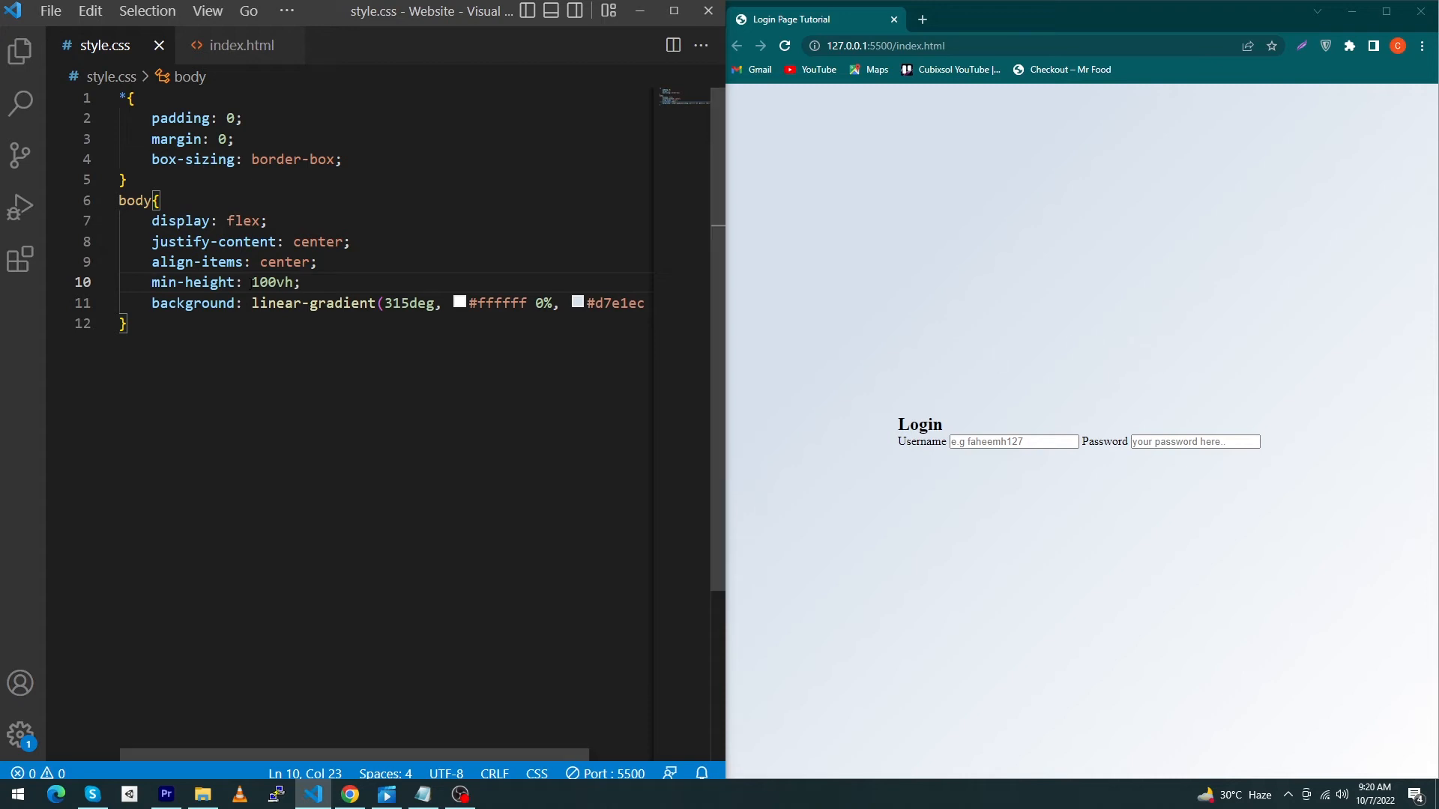
Step: Style .wrapper as a 500px wide white card
left_click(241, 45)
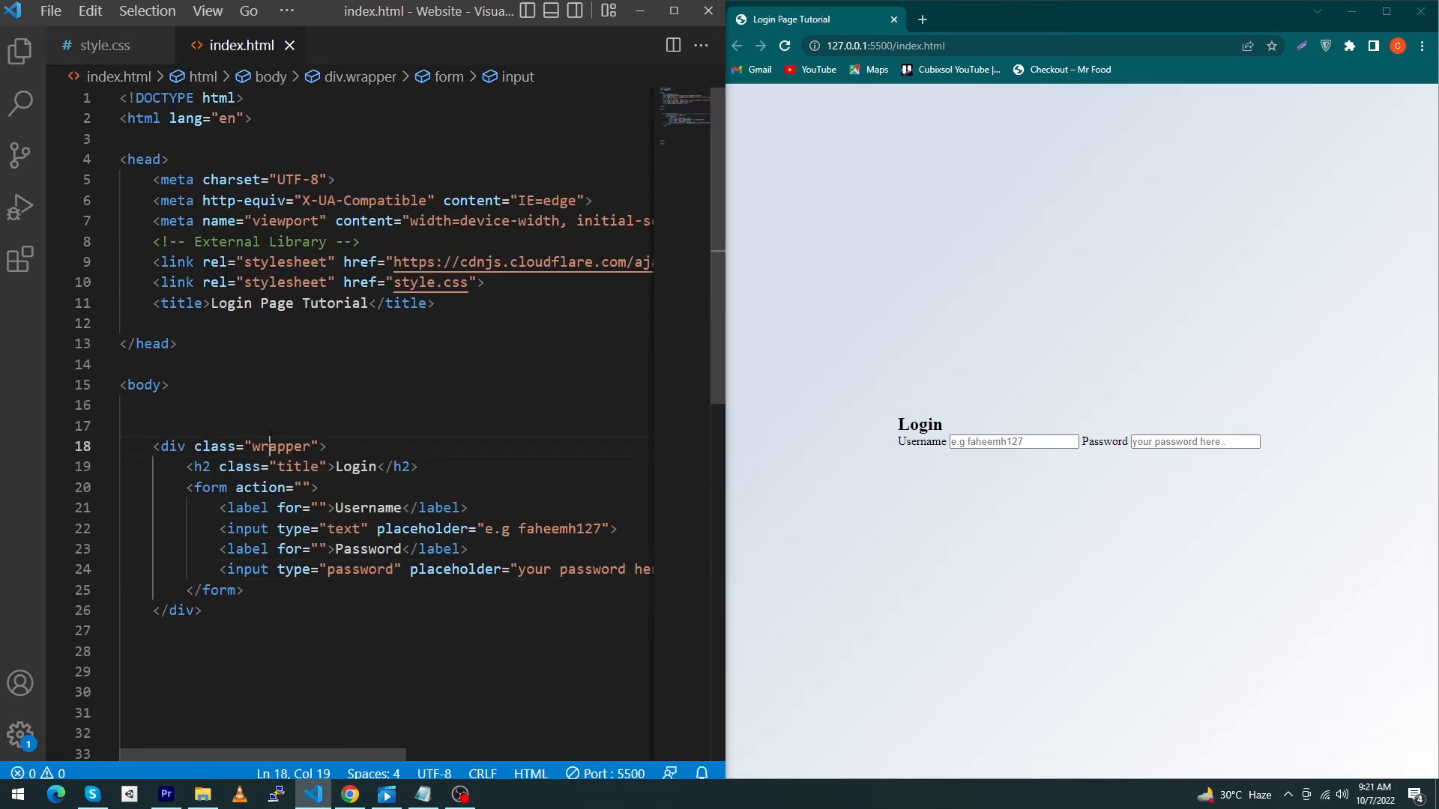
left_click(103, 45)
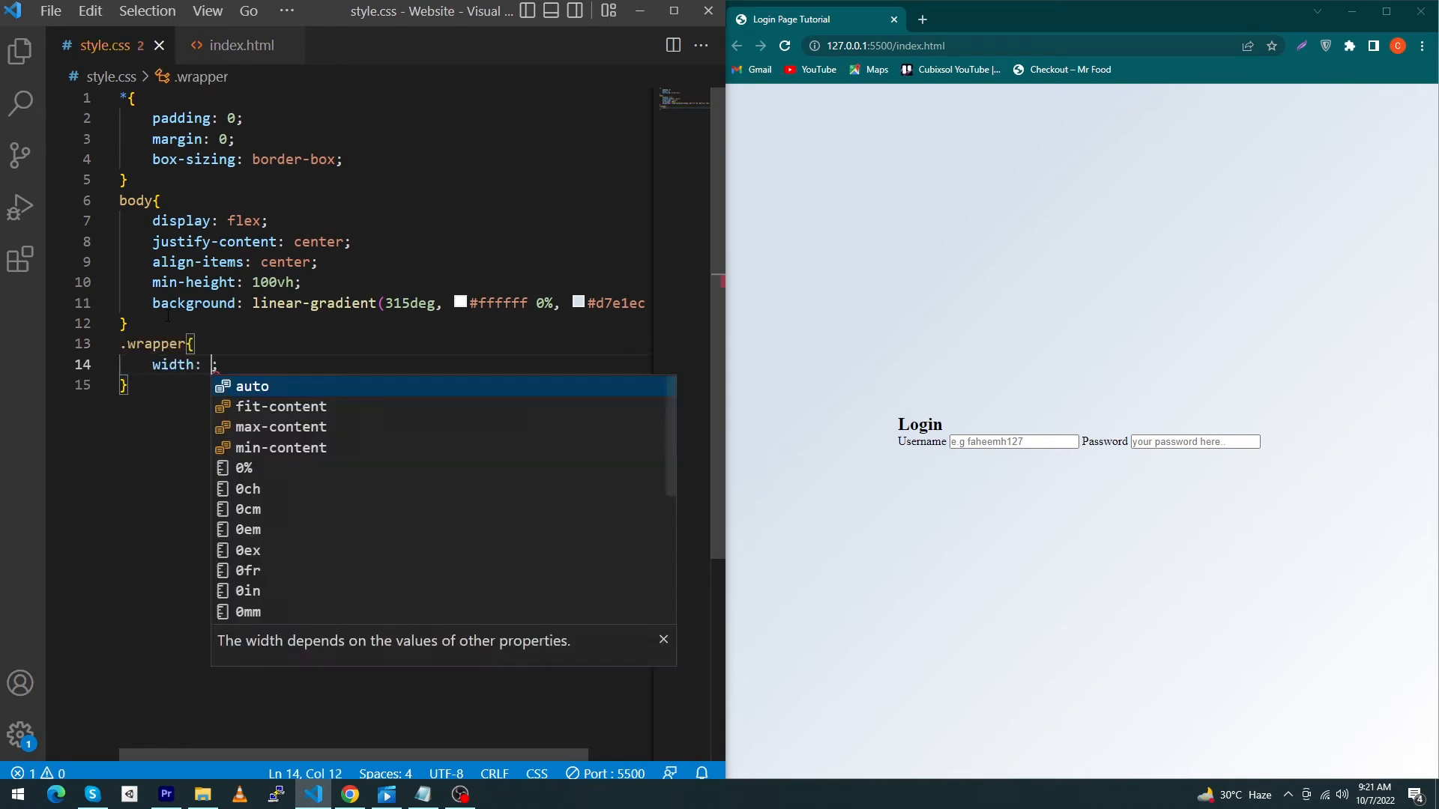
type("500px;")
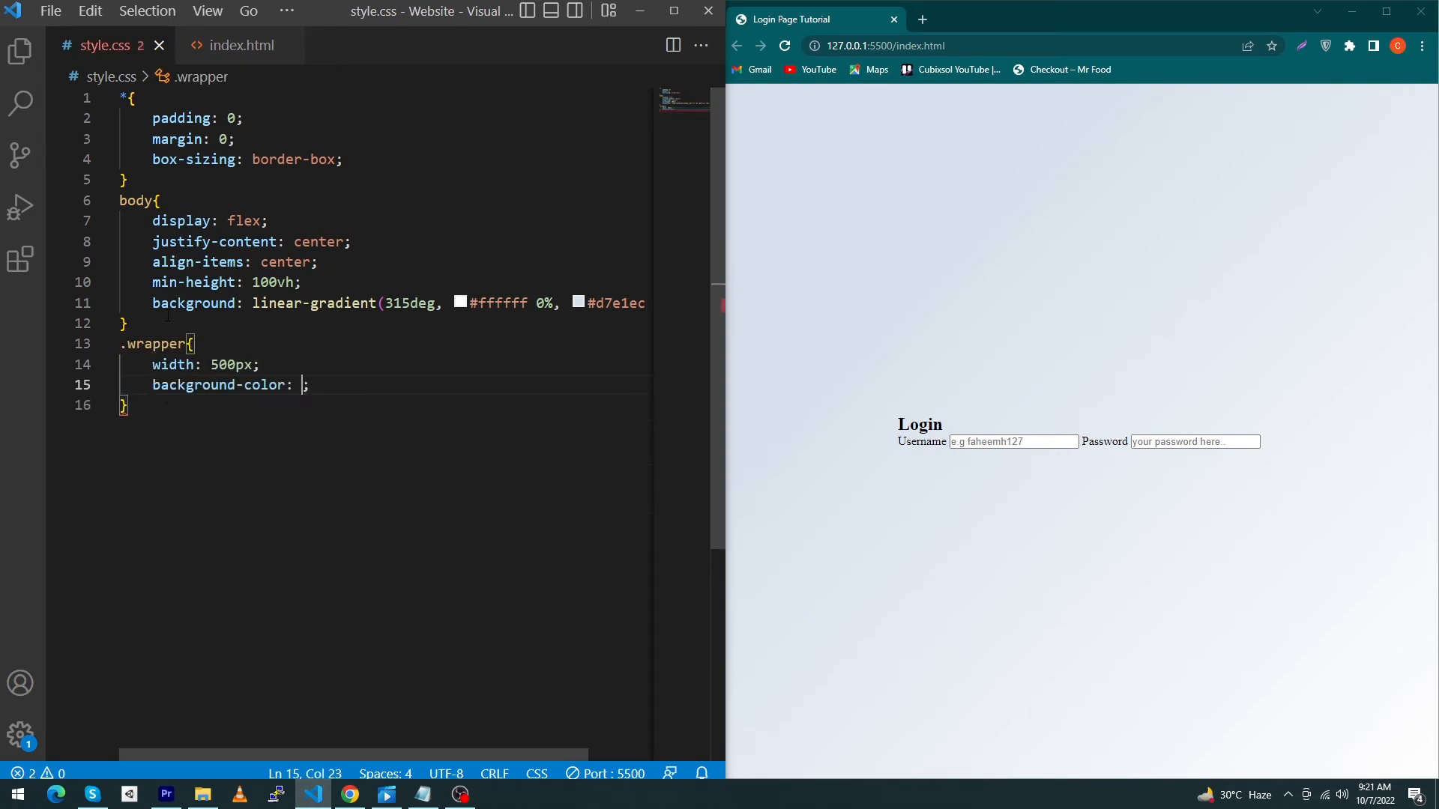
left_click(240, 45)
type("white")
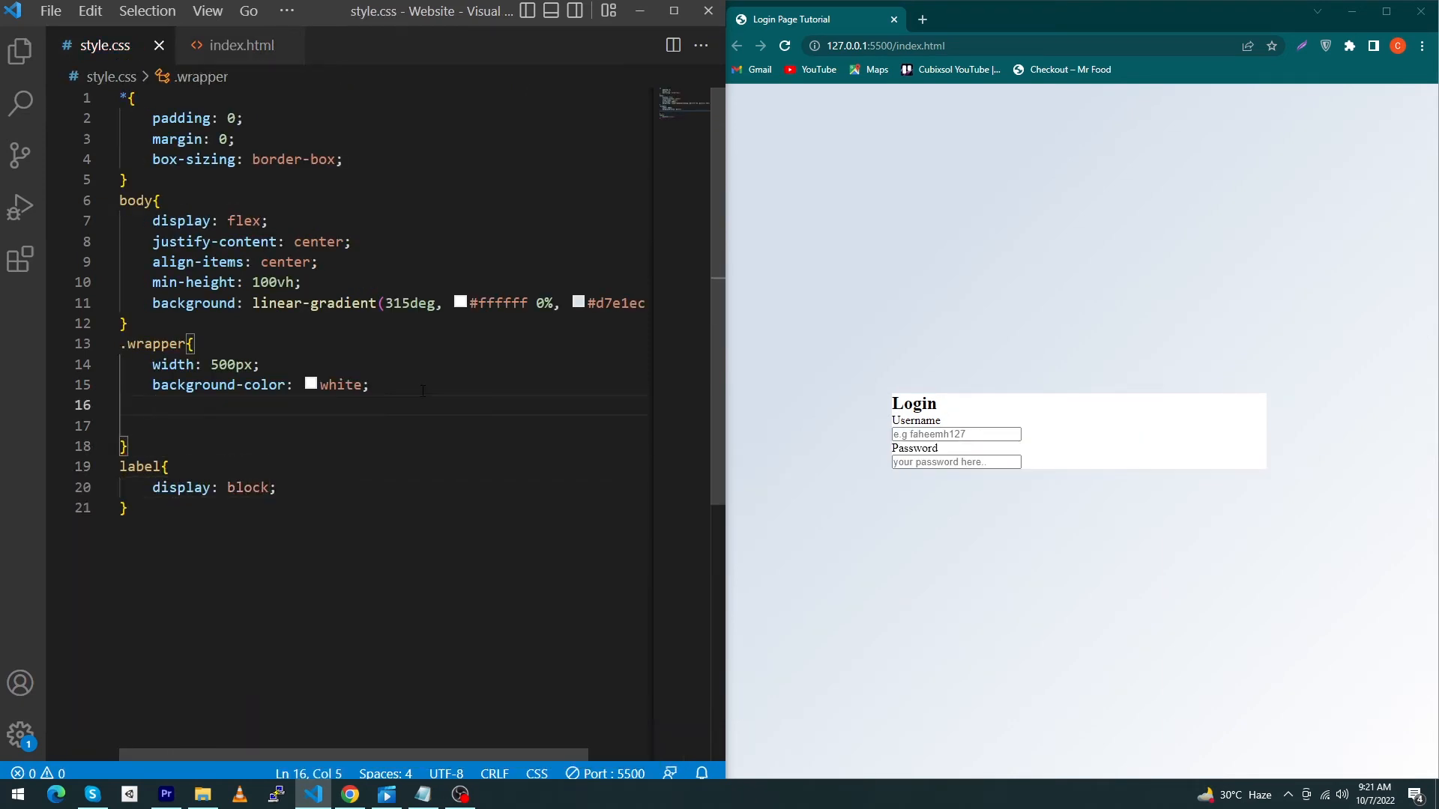
Step: Give the wrapper border-radius 40px, padding 70px 50px, and make labels display block
type("borderradius: 40px;")
left_click(381, 426)
type("padding: 70px;")
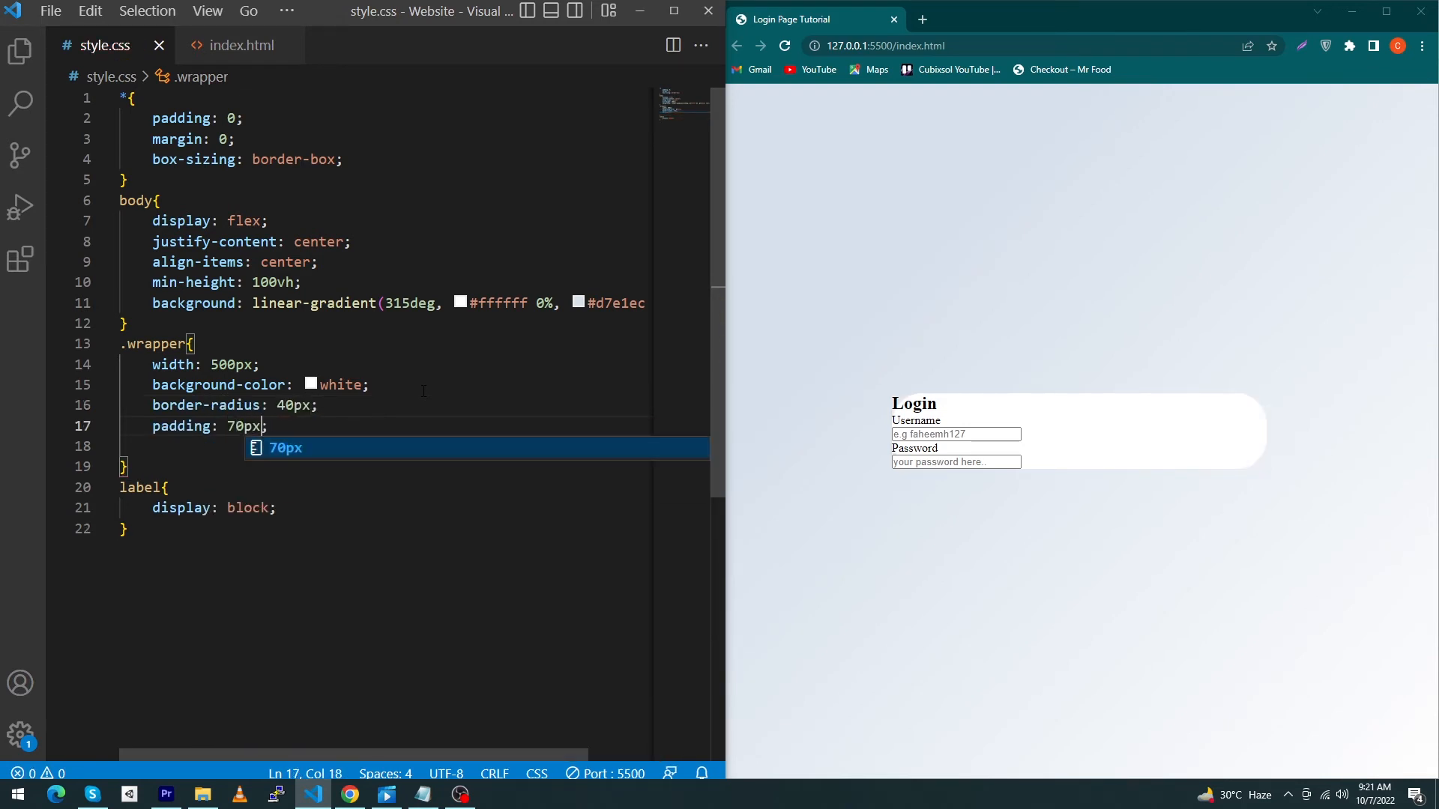
type("50px")
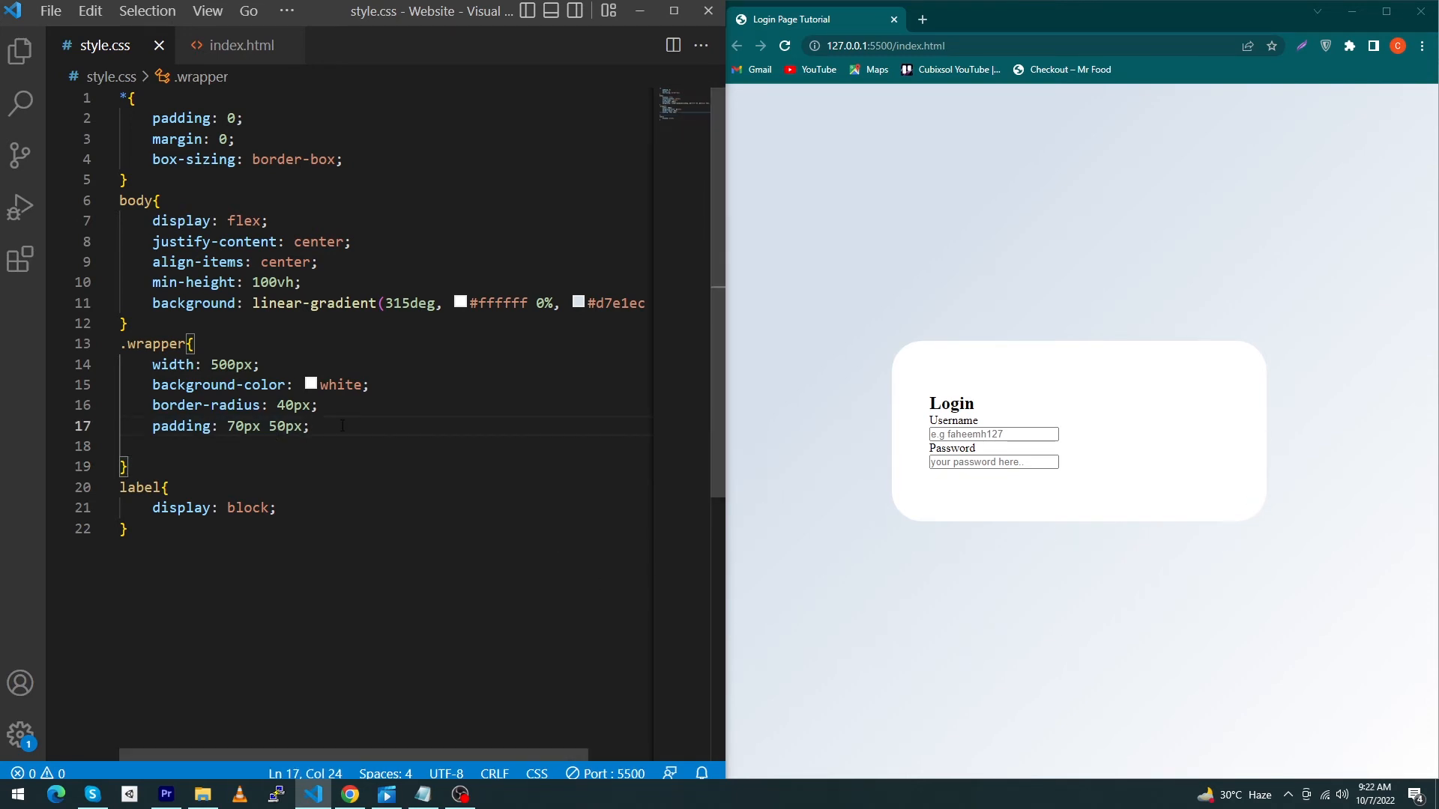
left_click(241, 45)
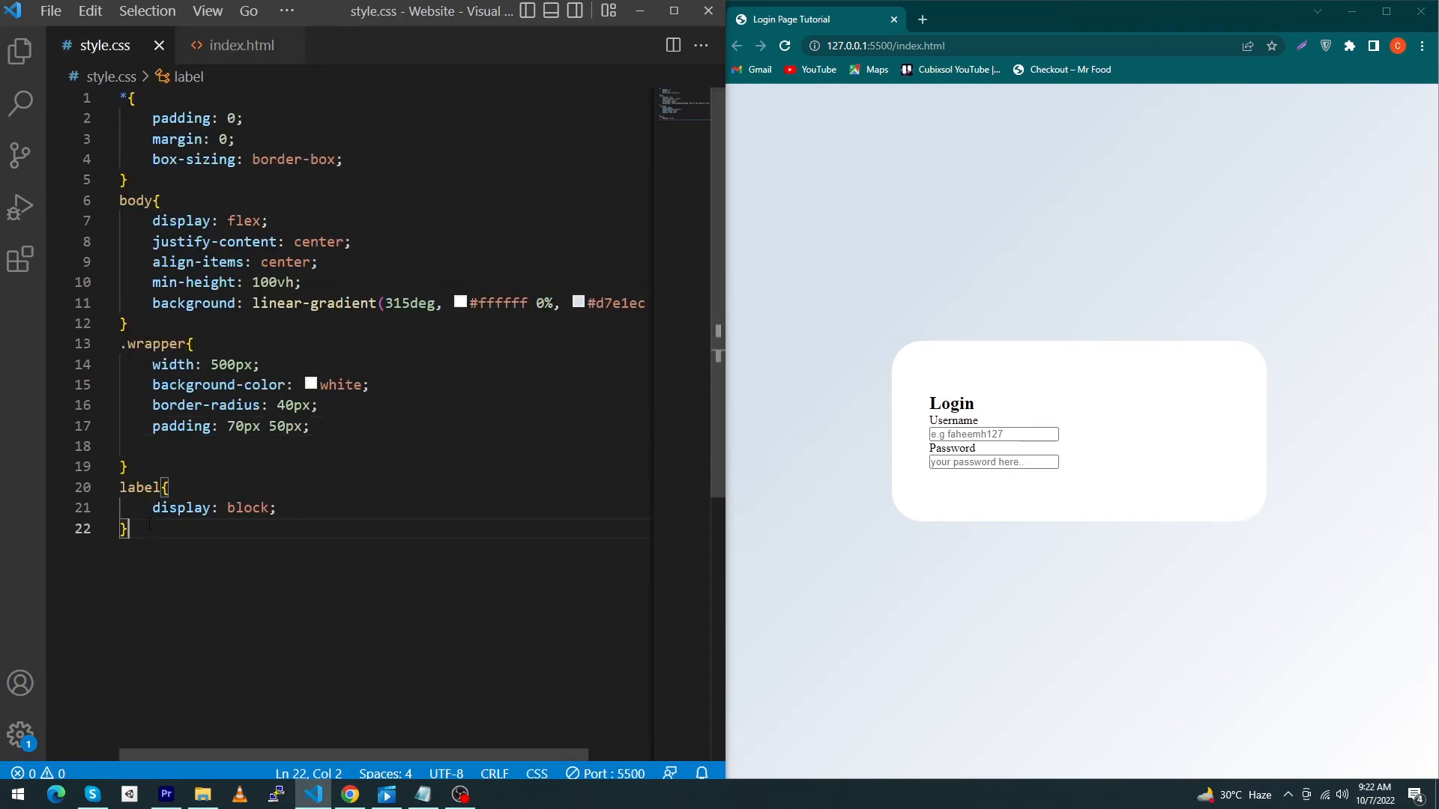
Step: Make inputs 100% wide, 50px high, borderless with 50px radius, and add a Submit input
type("input{")
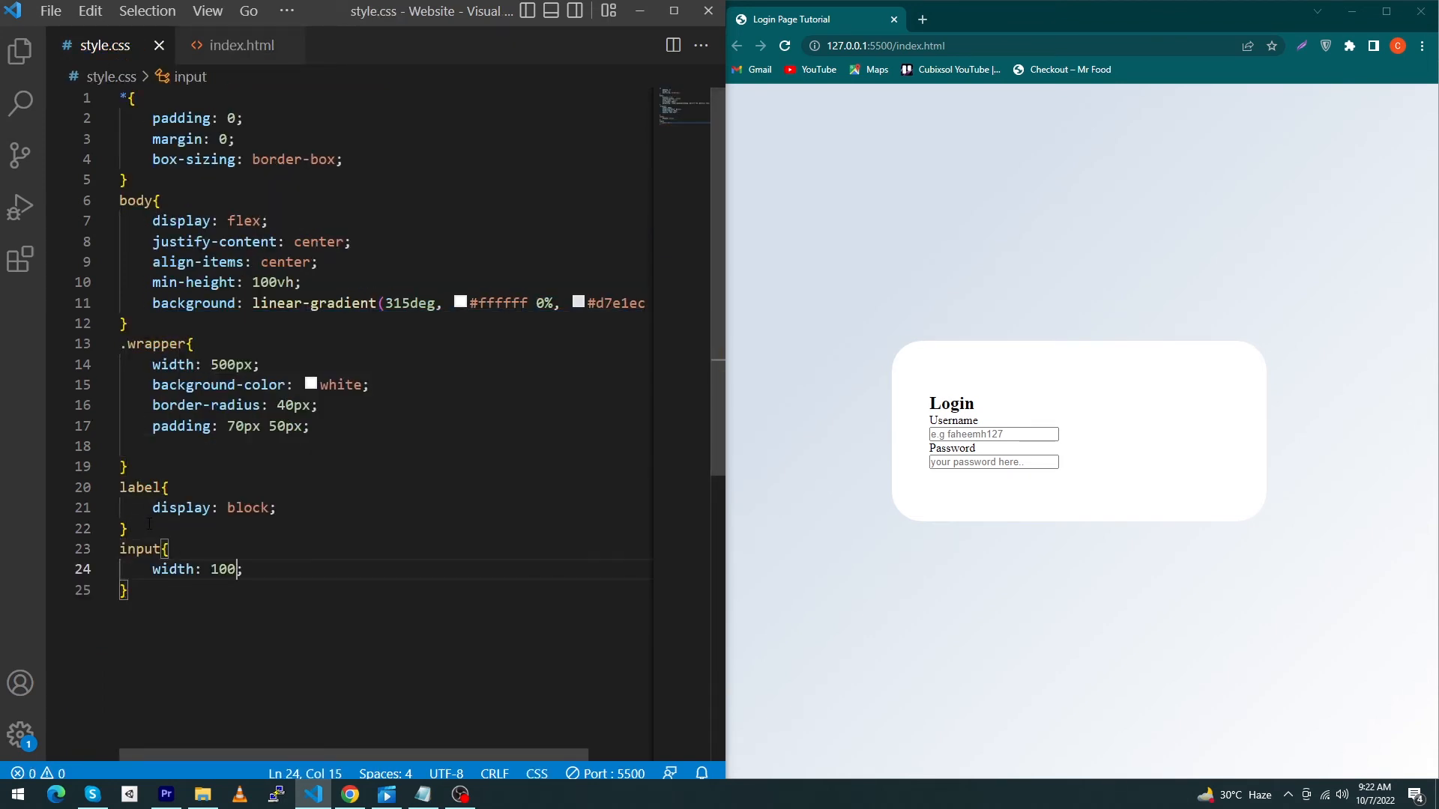
type("px;")
type("%")
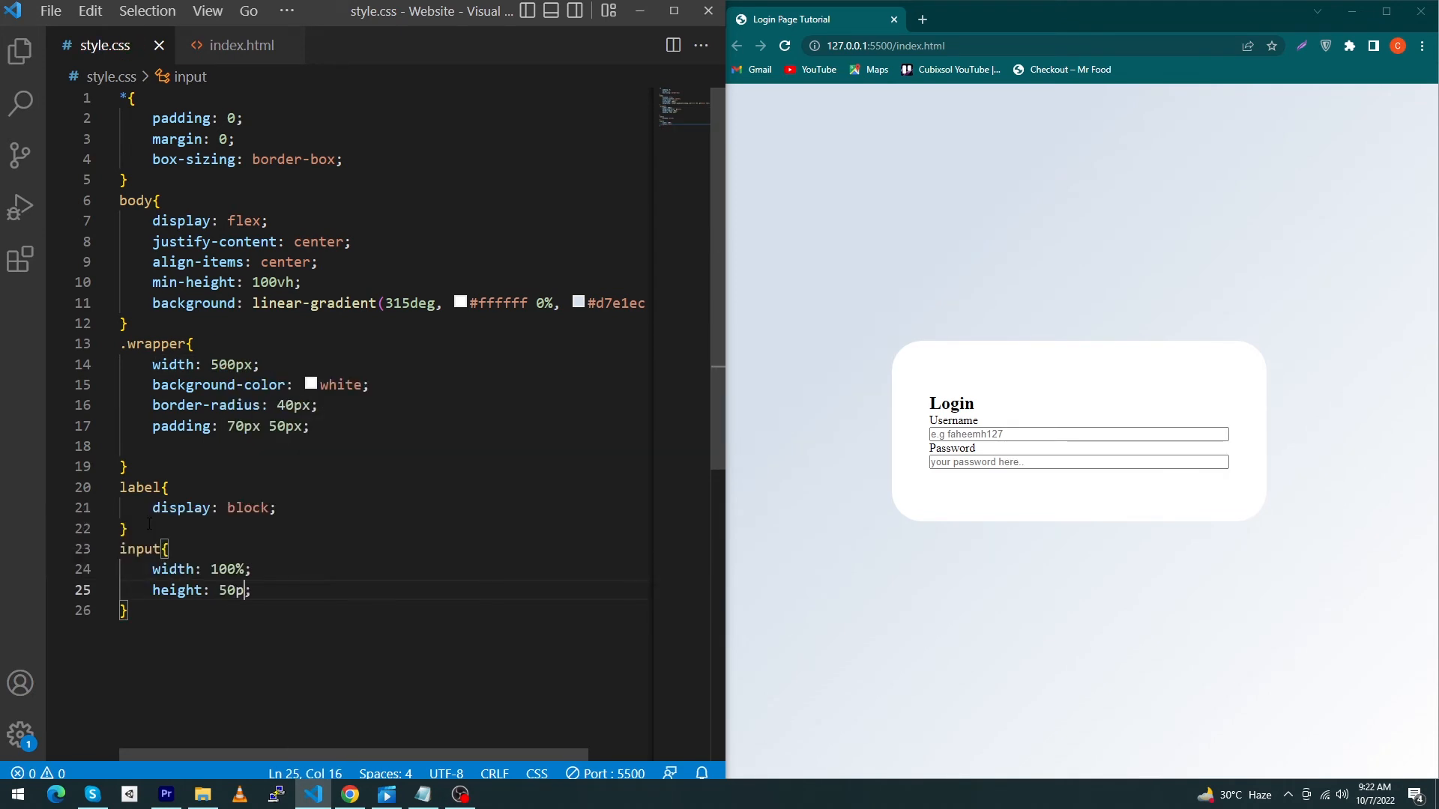
type("border-radius:")
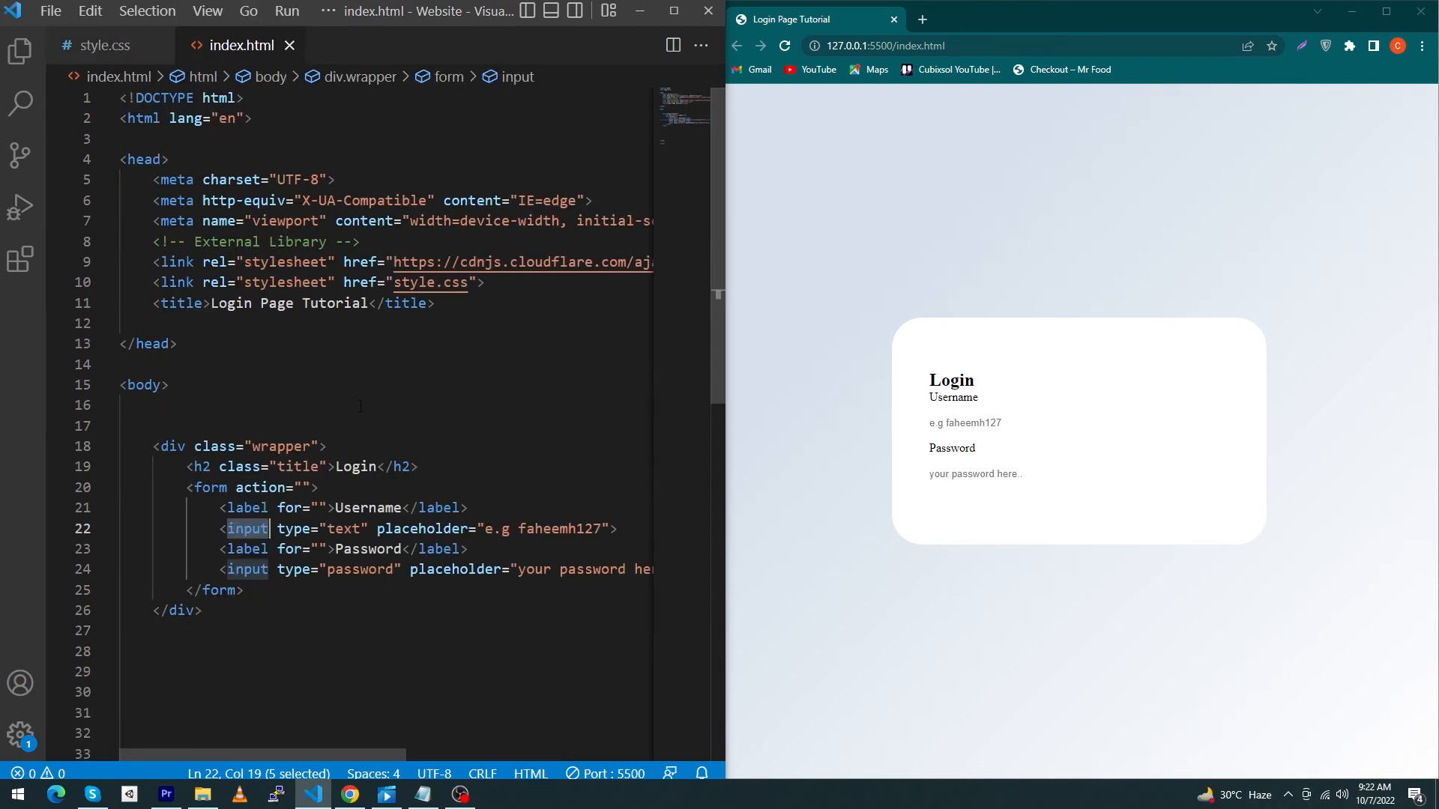
type("input type=\"submit\">")
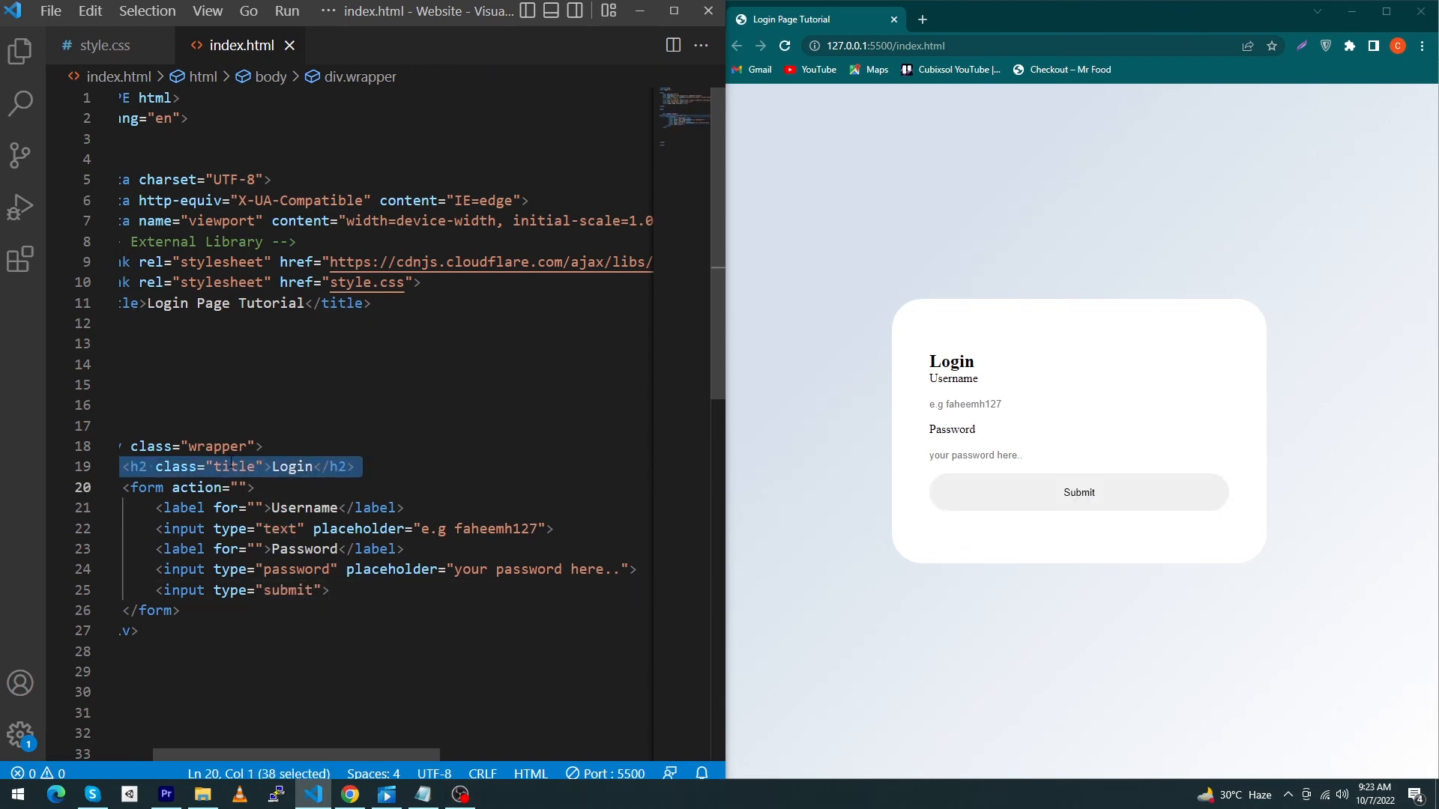
left_click(100, 45)
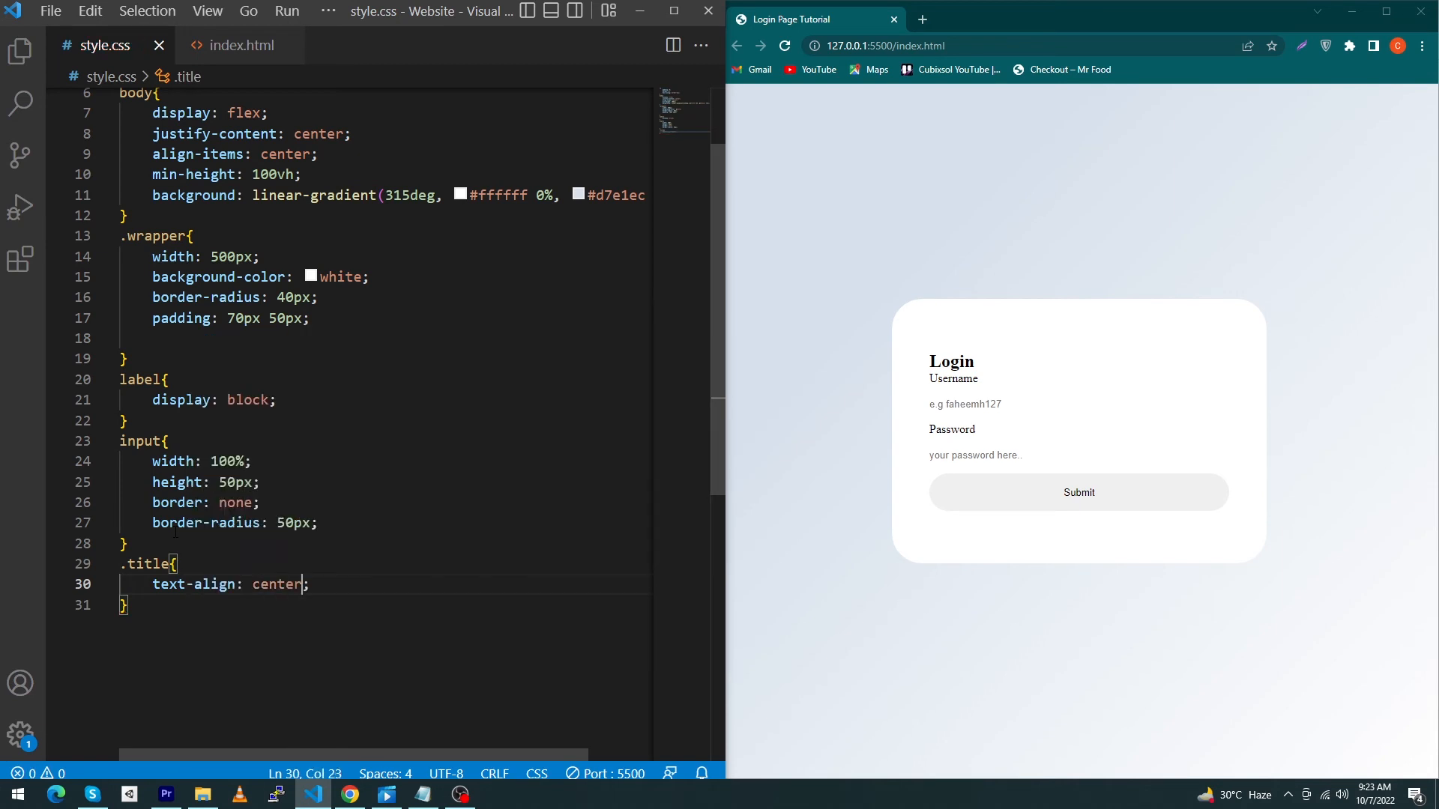
Step: Space the inputs with margin-bottom 20px and padding-left 30px, and center the Login title
type("margin-bottom: 20")
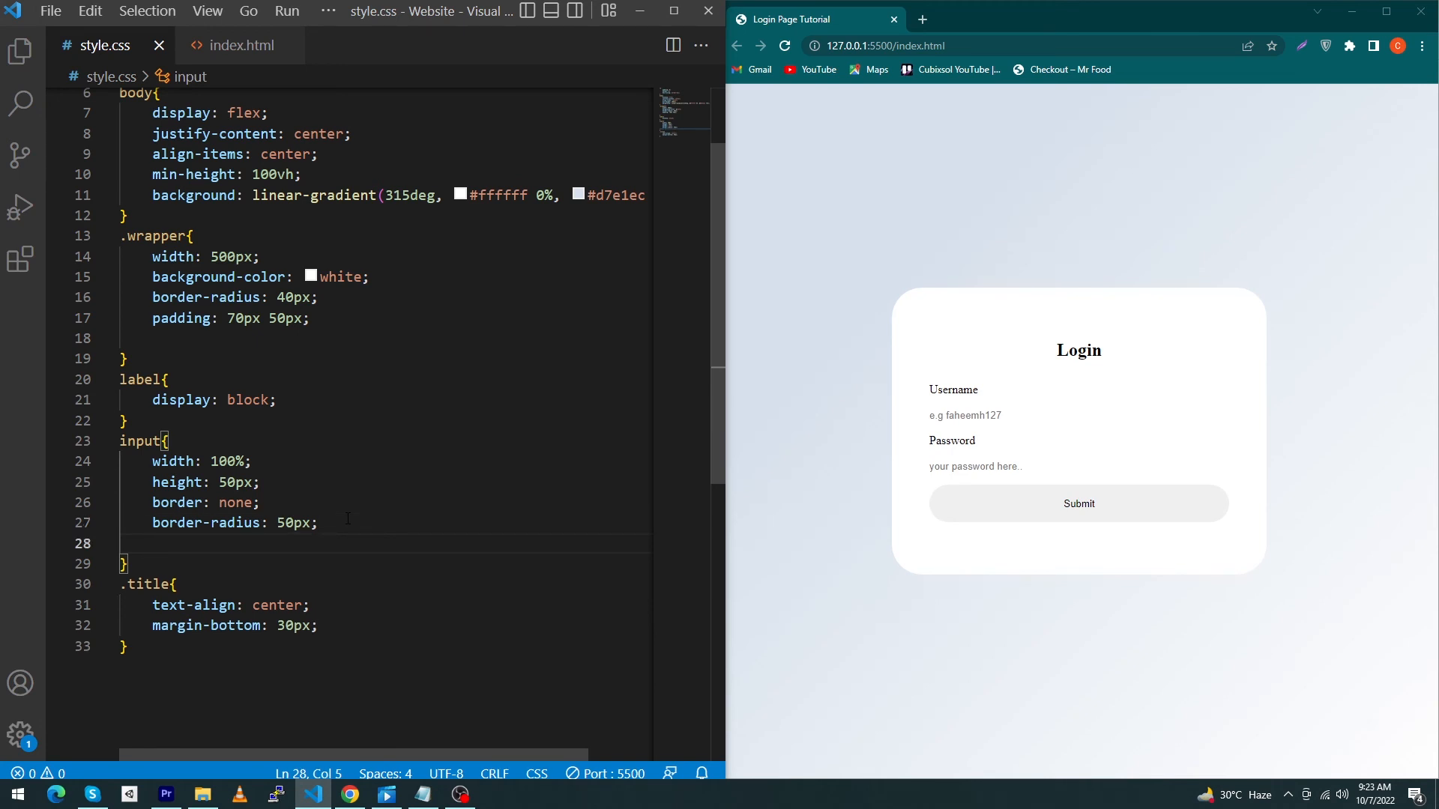
type("mari")
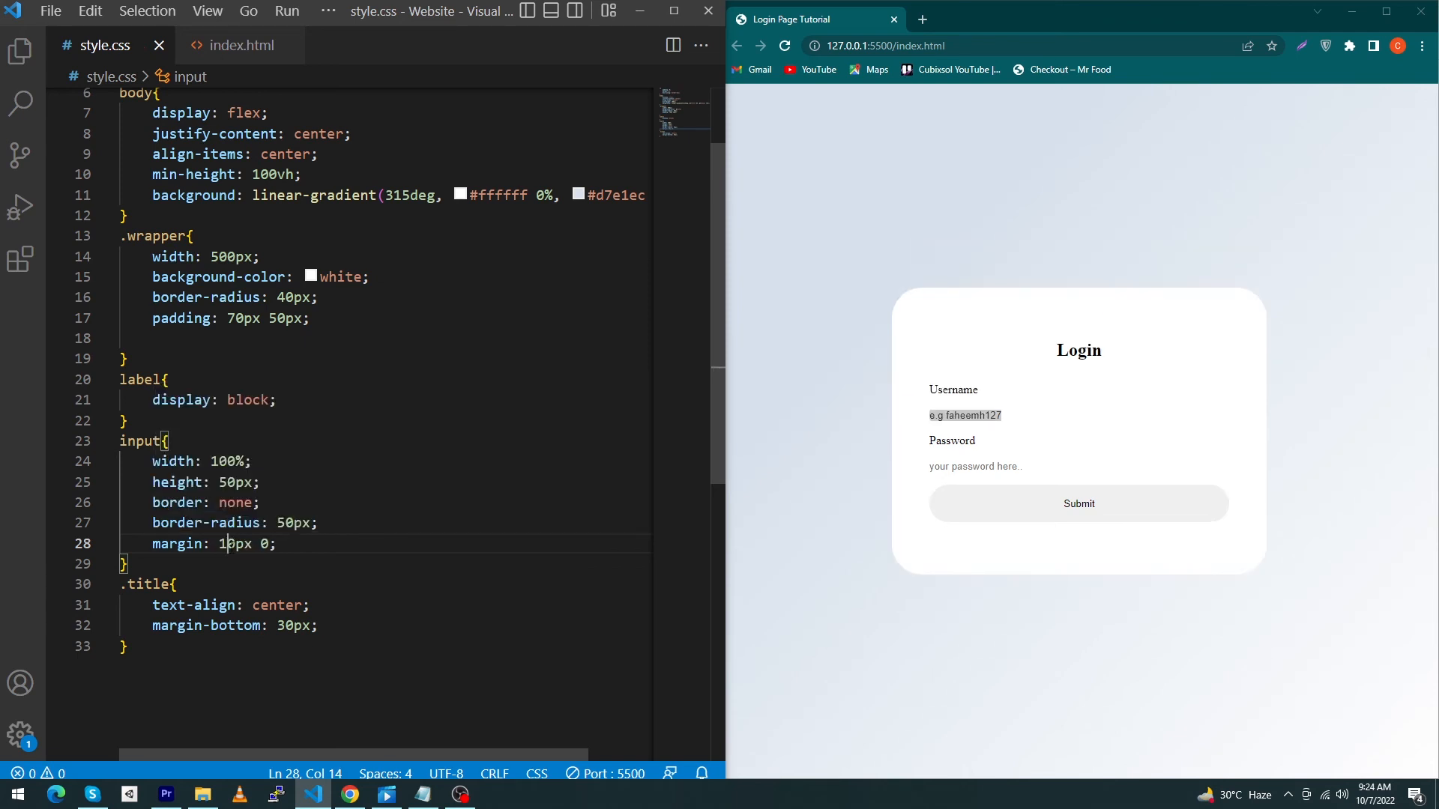
key("enter")
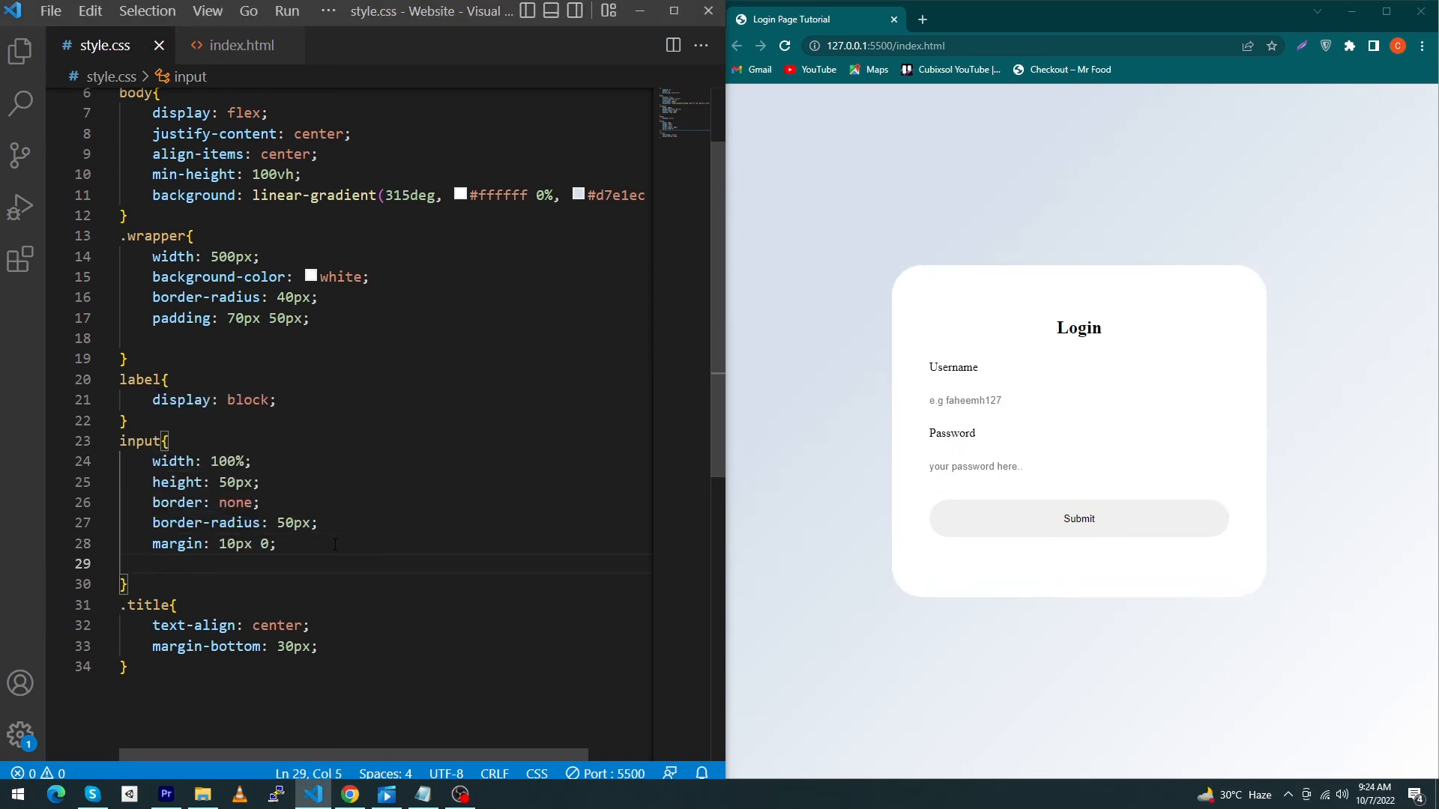
type("padding-left: 30px;")
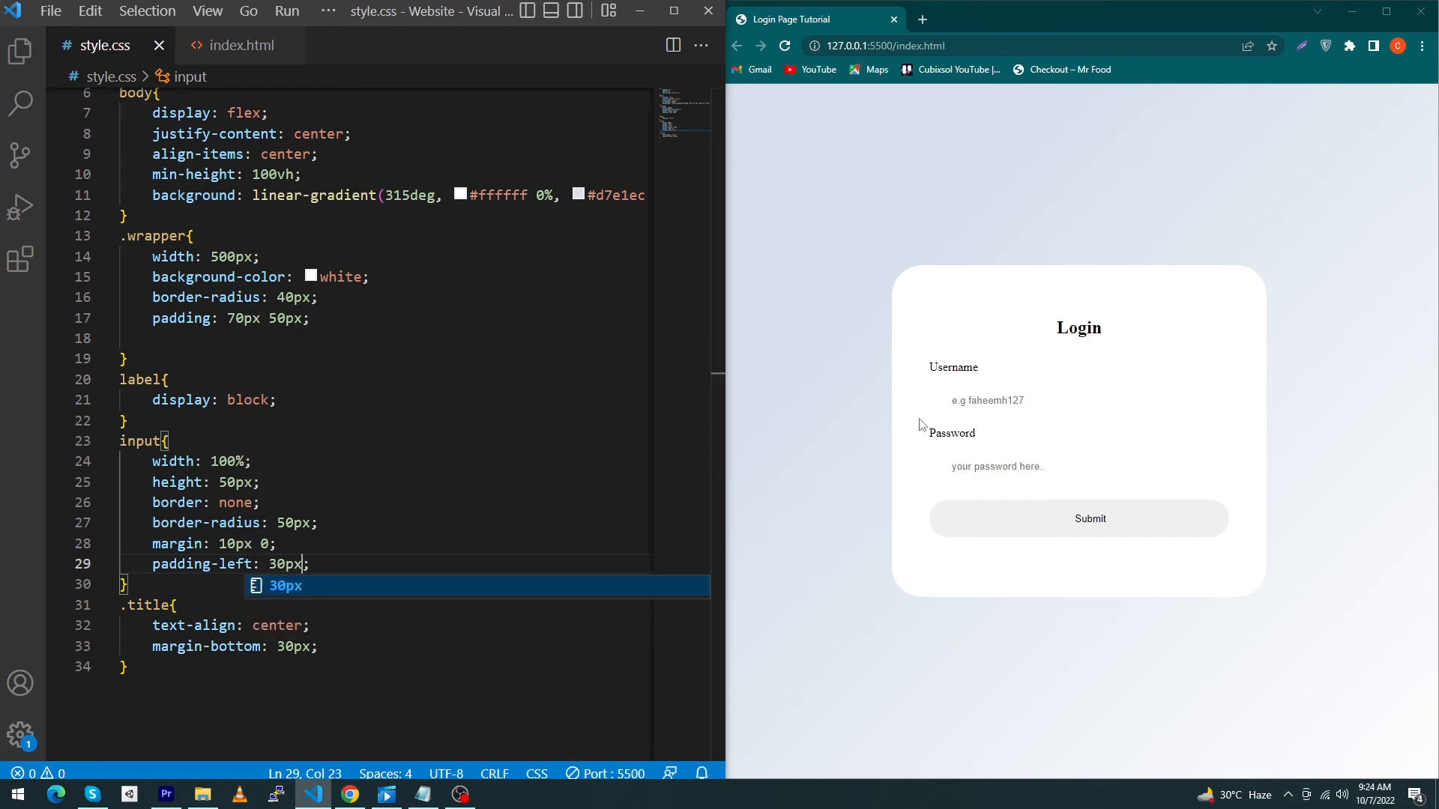
left_click(1078, 401)
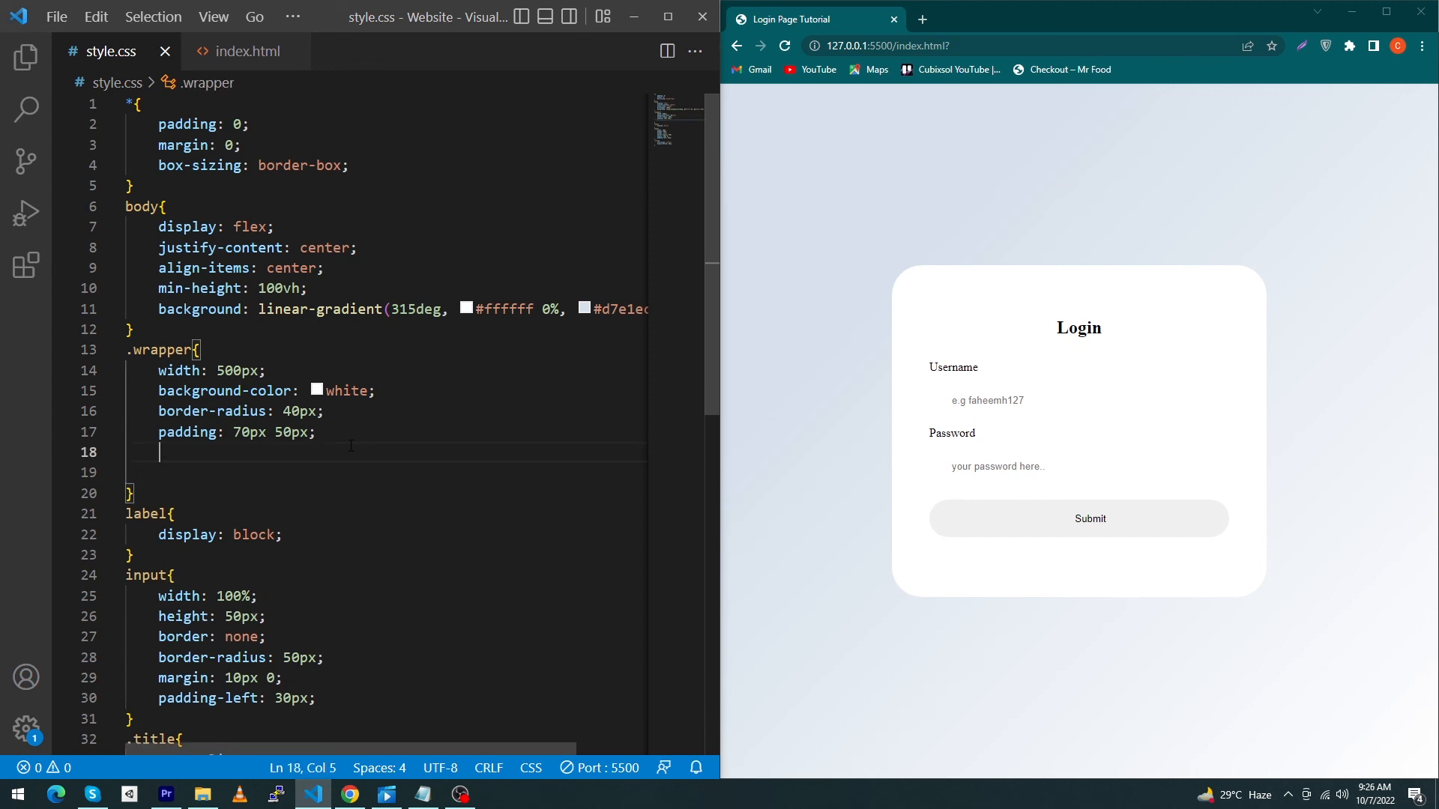
Step: Add a box-shadow with 0px 10px offset to the .wrapper rule
type("box-shadow: 0px 1;")
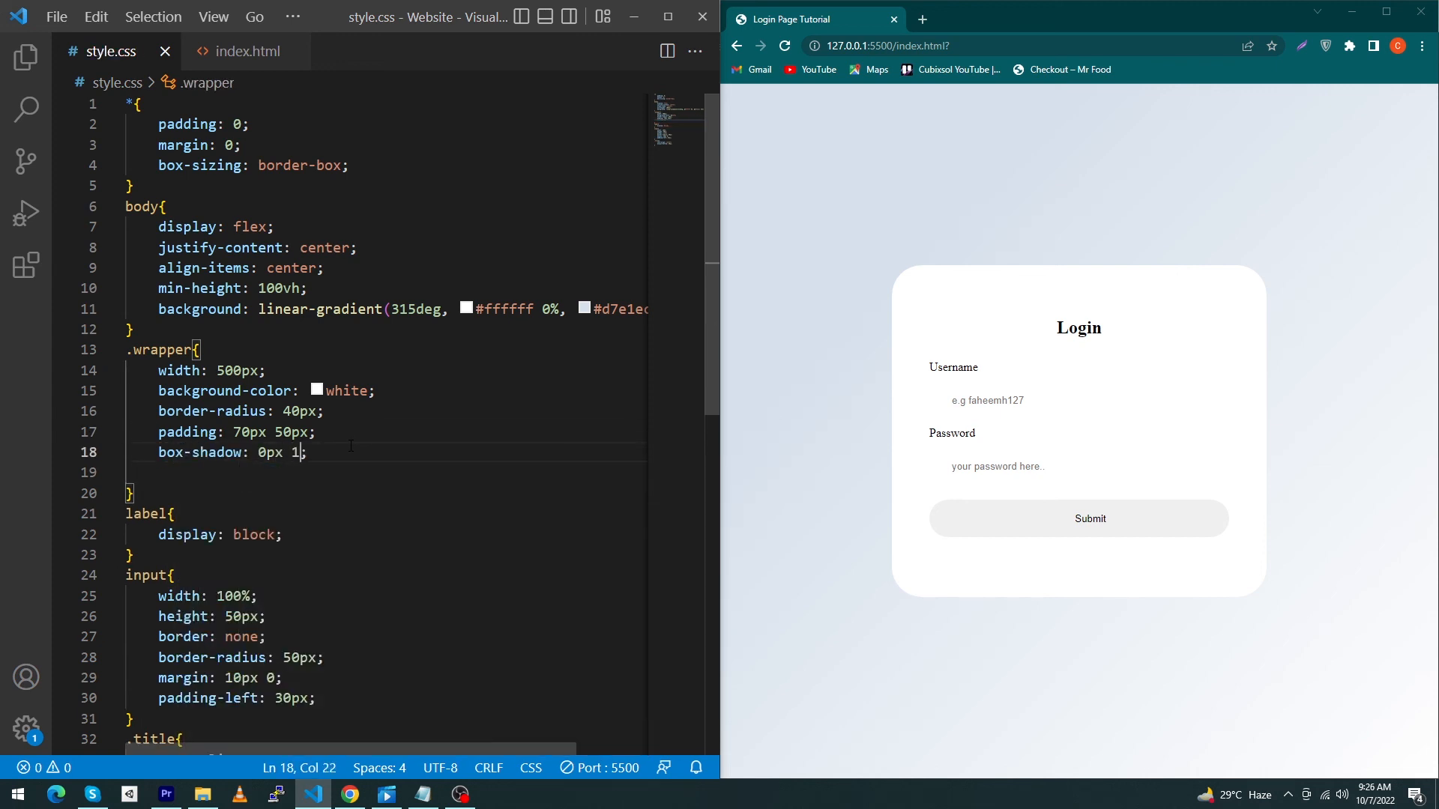
type("0px 10px r")
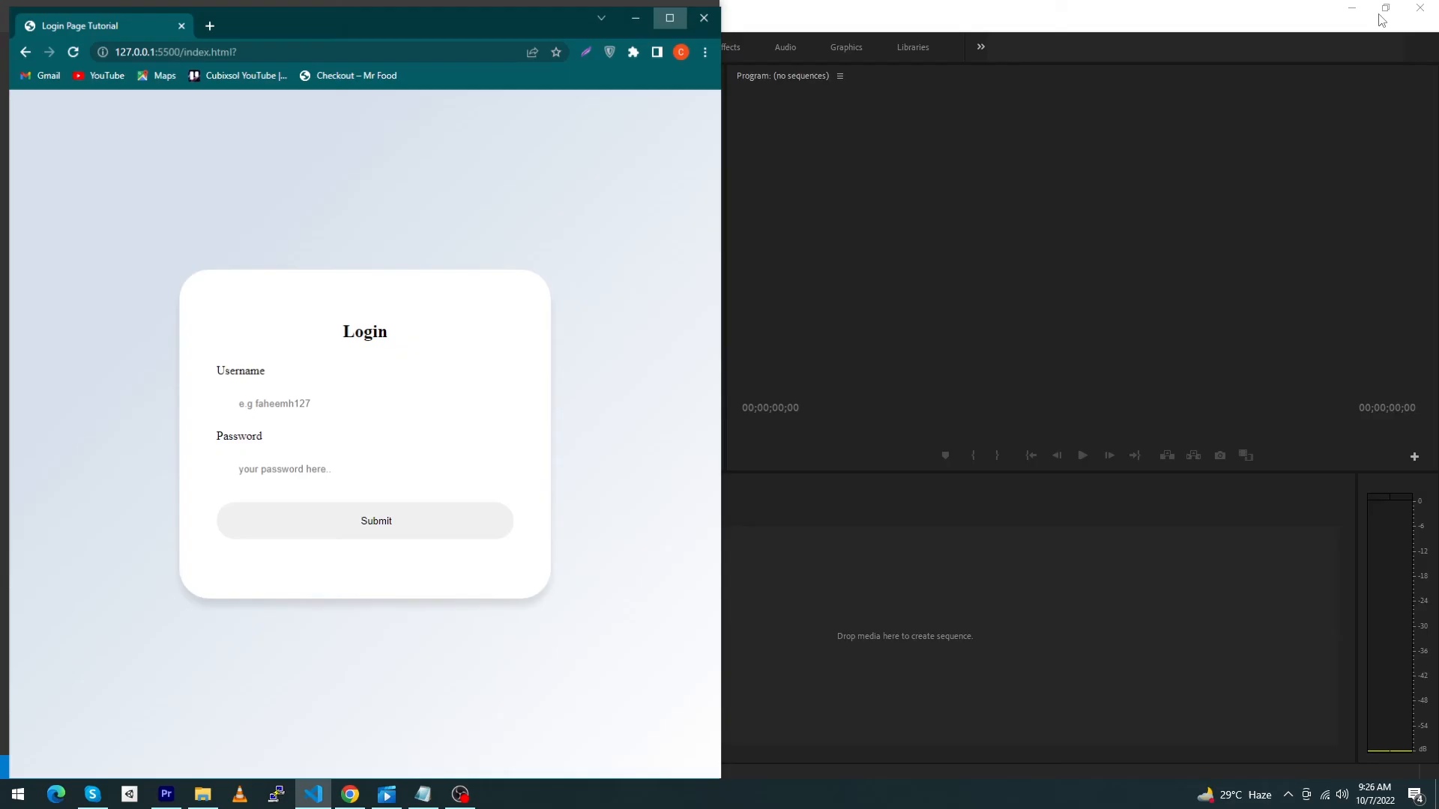
Step: Maximize Chrome to view the shadowed login card full screen
left_click(669, 17)
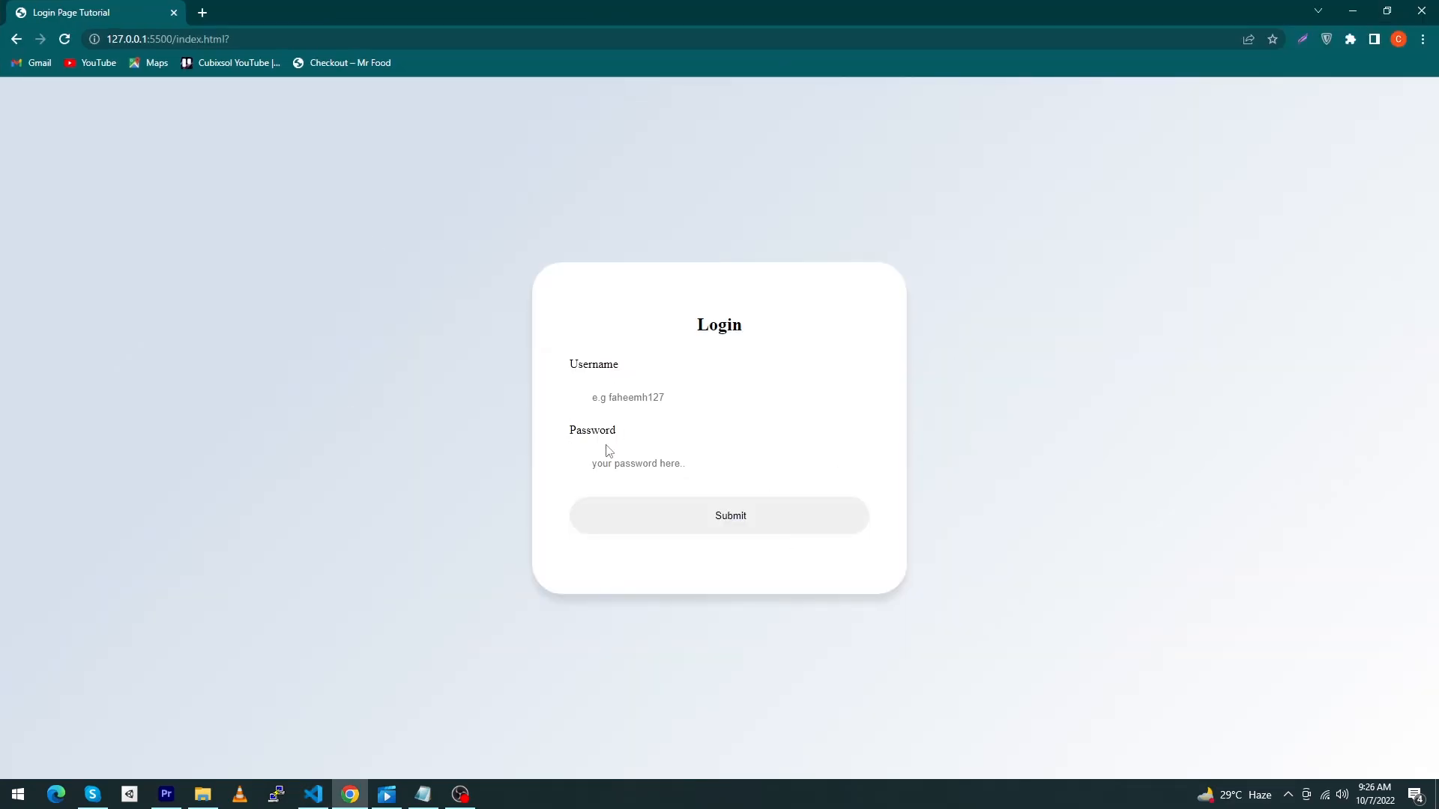
mouse_move(649, 377)
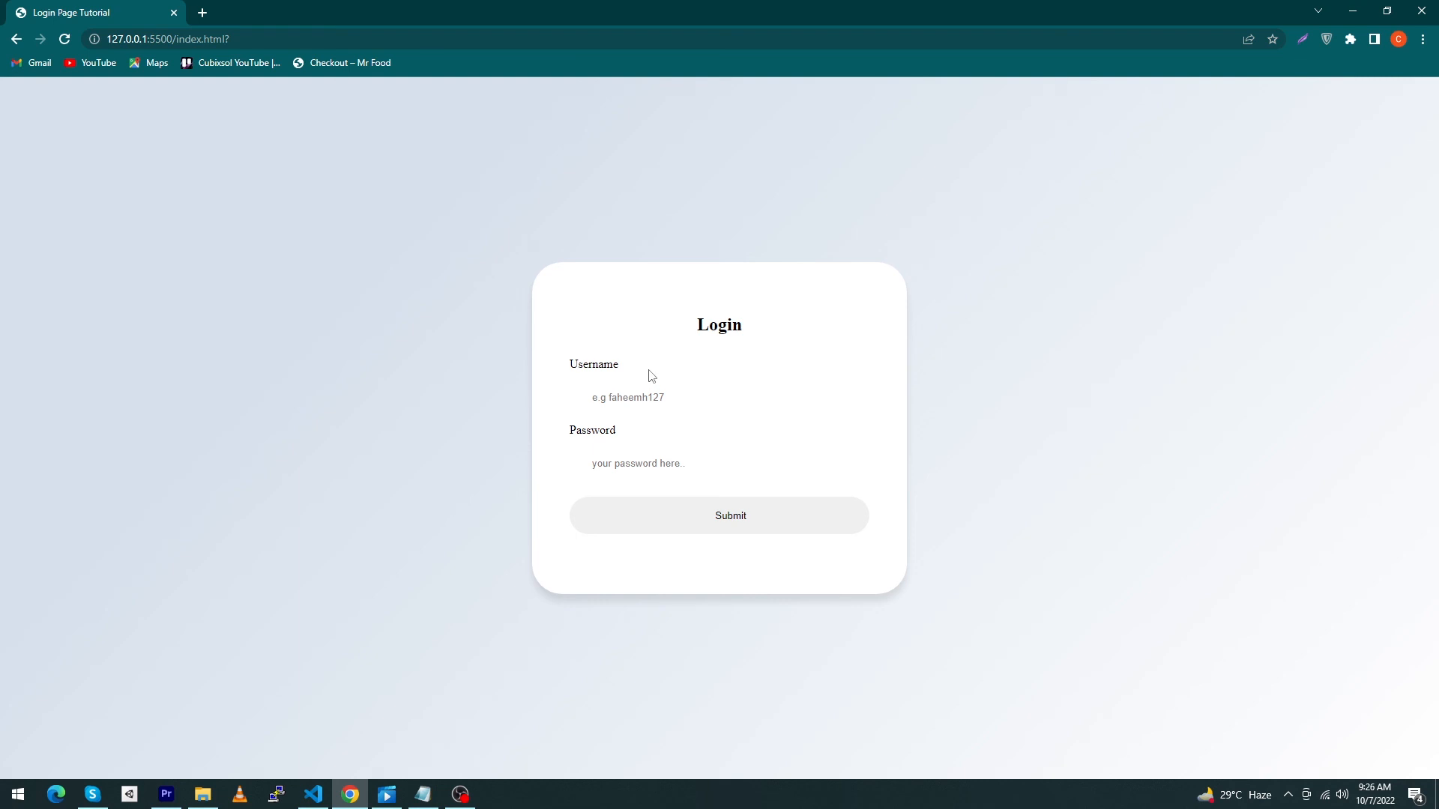
mouse_move(656, 356)
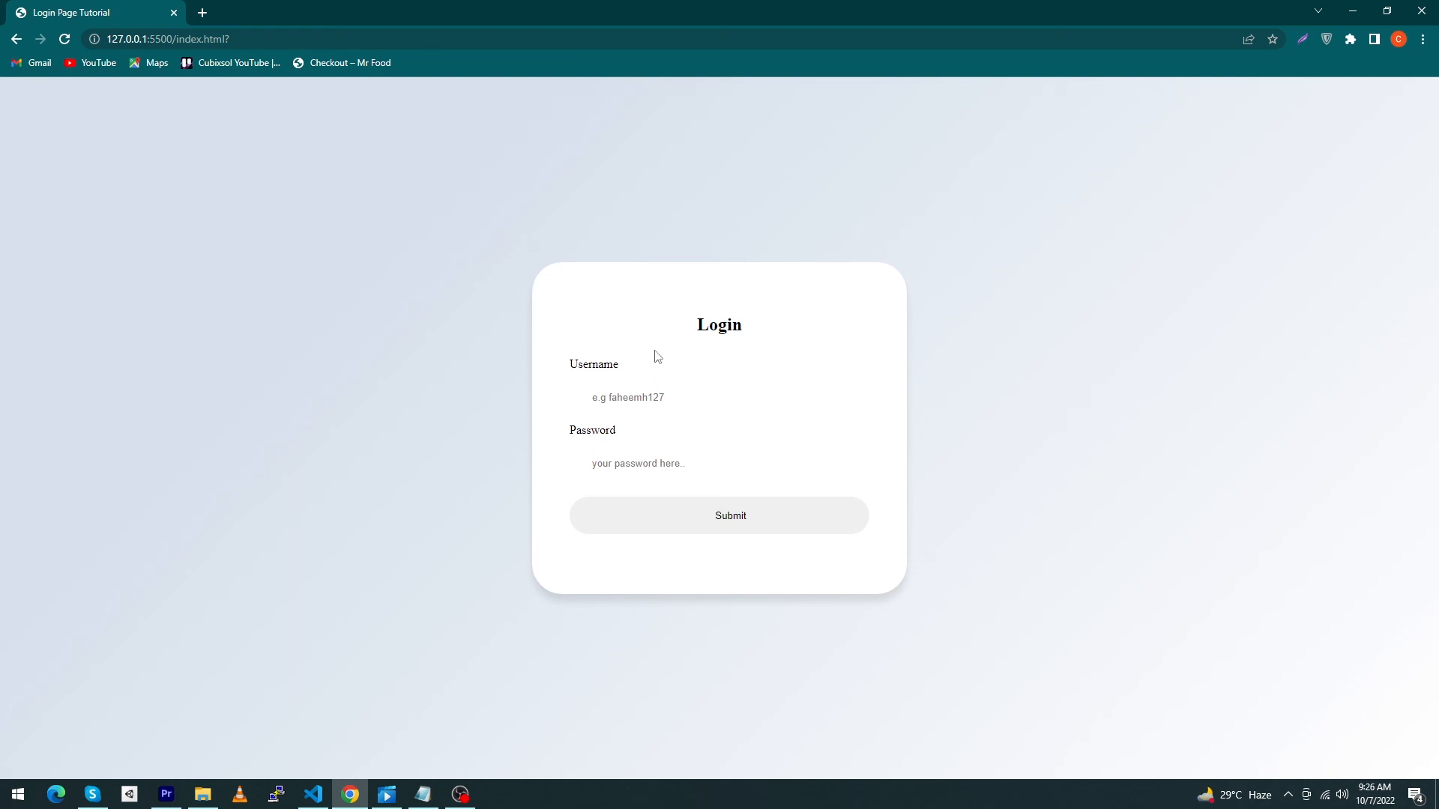
mouse_move(651, 337)
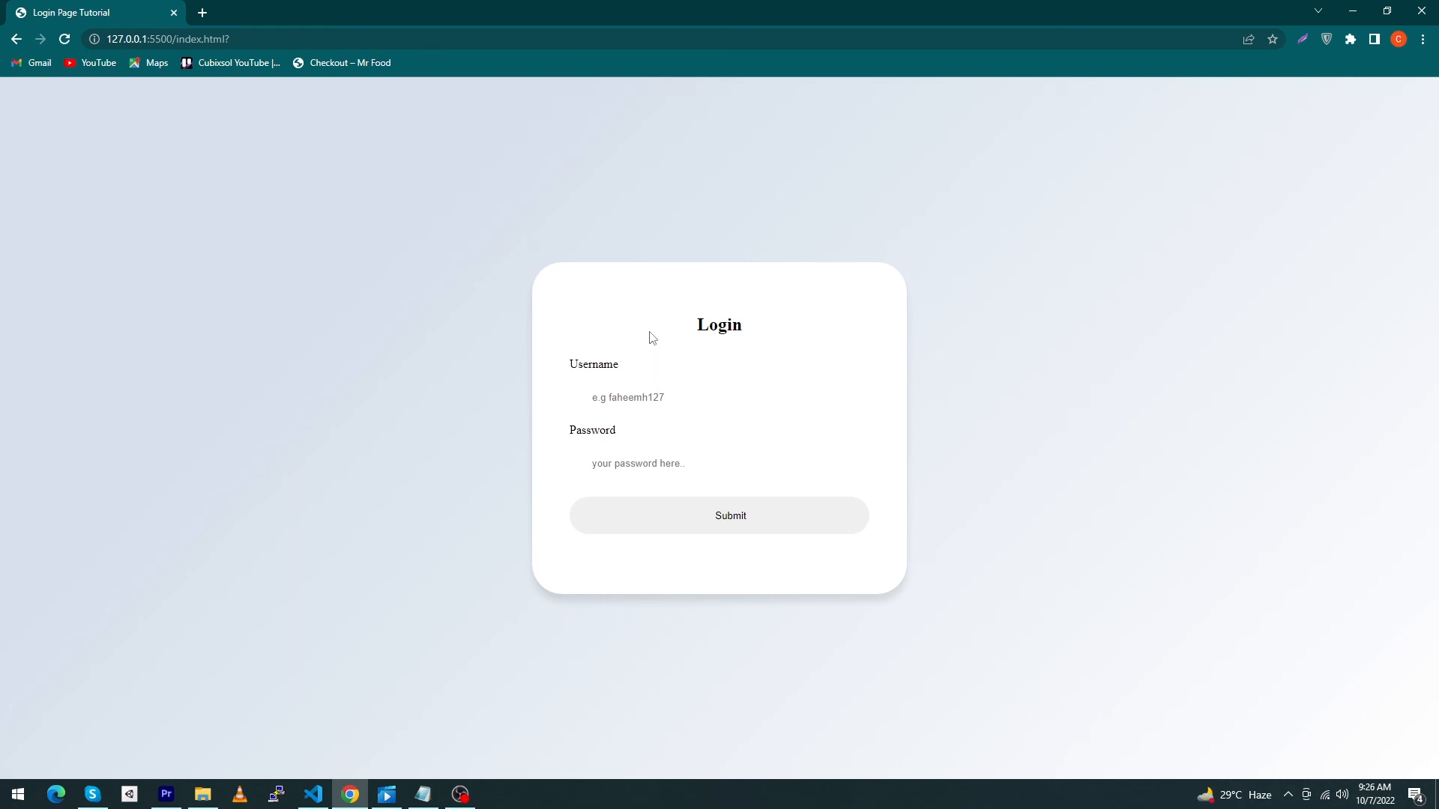